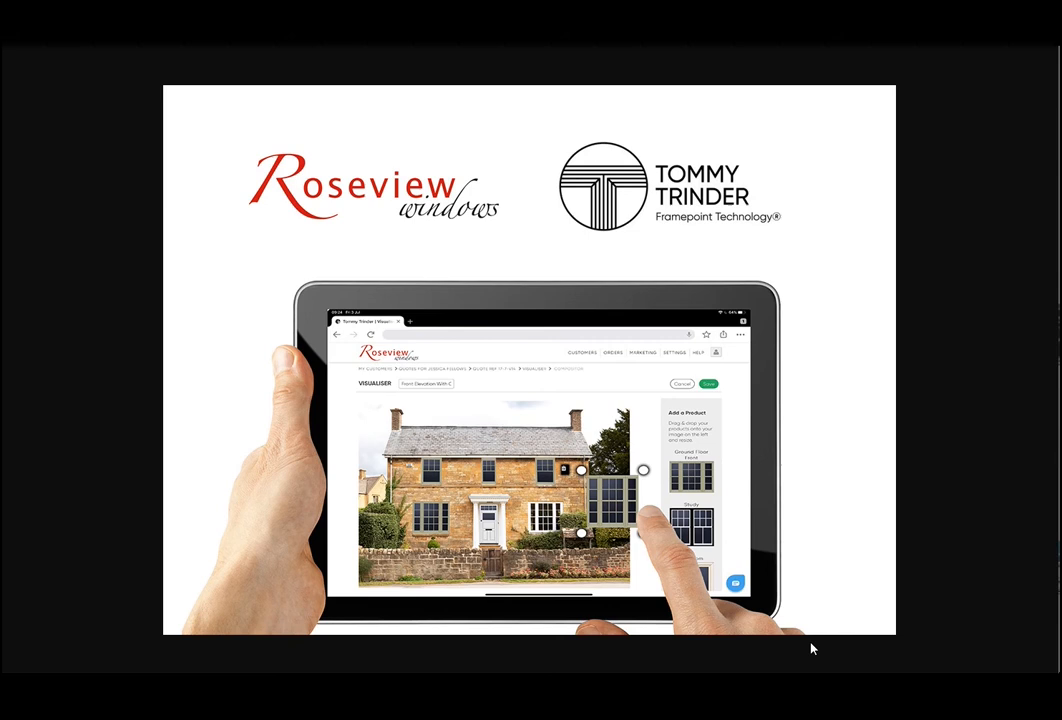
mouse_move(370, 244)
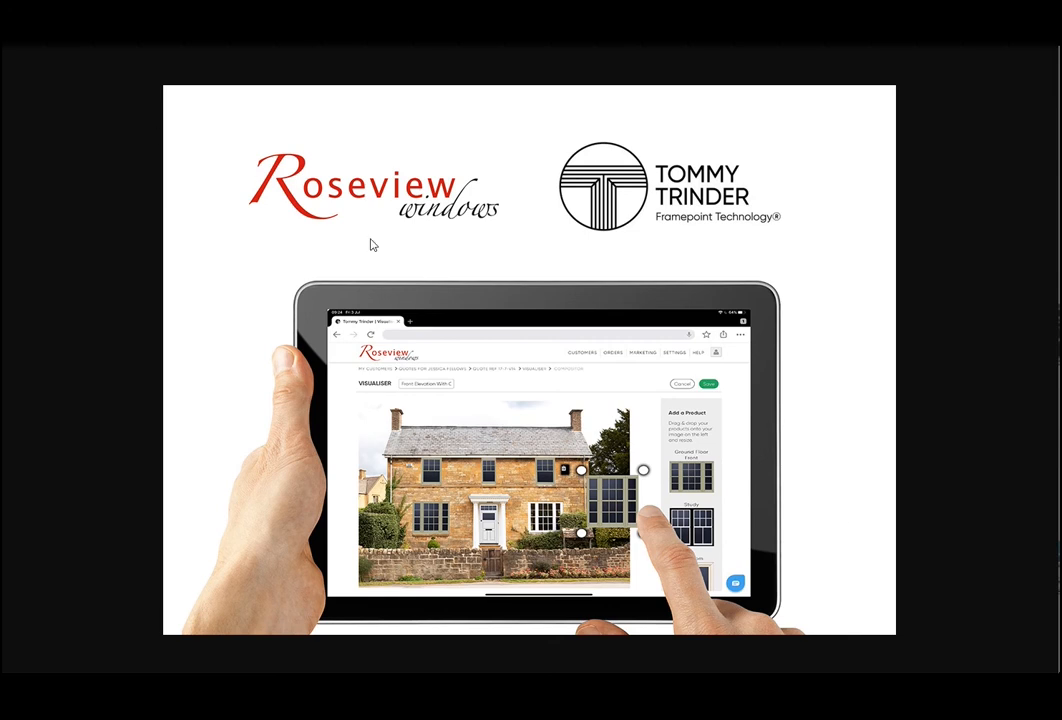
mouse_move(499, 298)
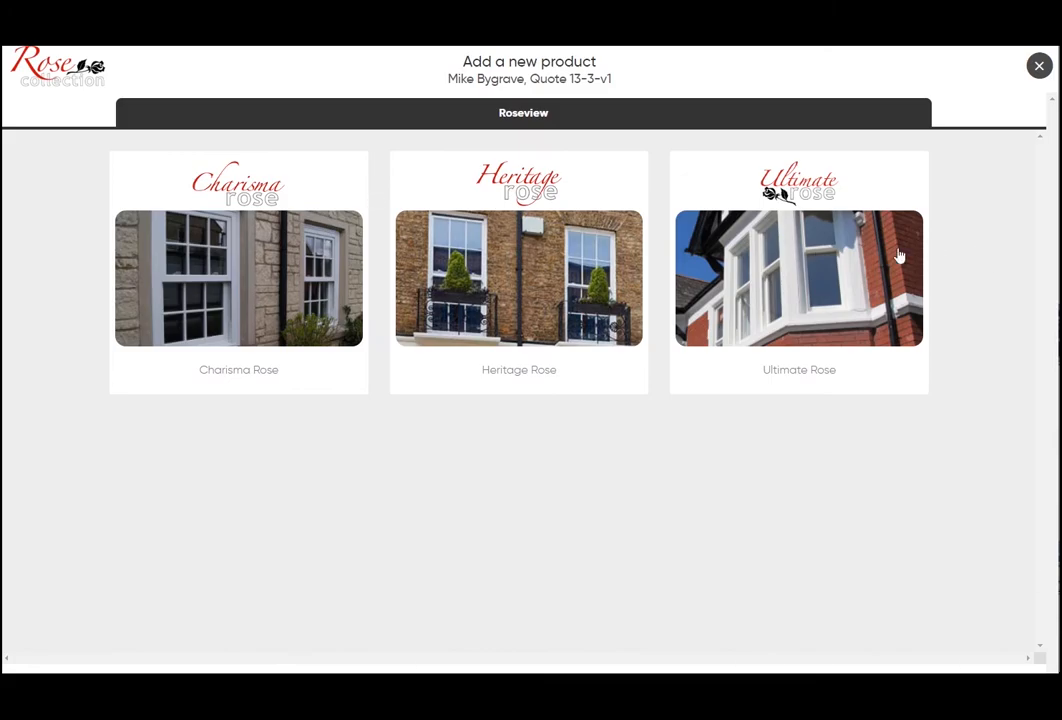
Add an Ultimate Rose product with location 'lounge' and save it
left_click(799, 278)
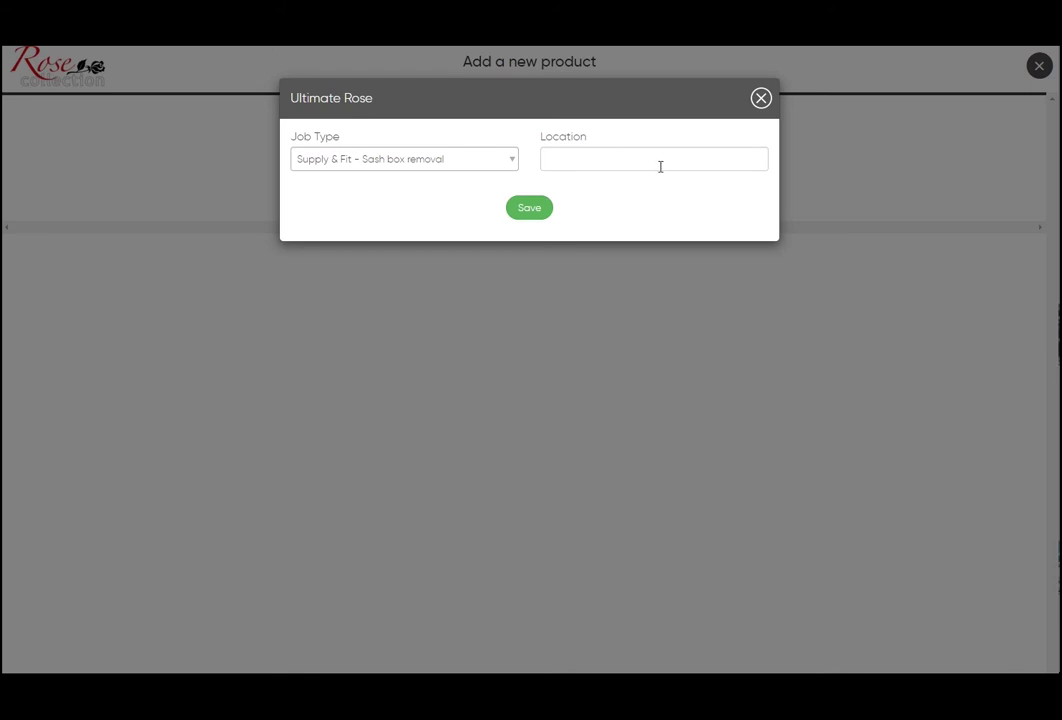
type("lounge")
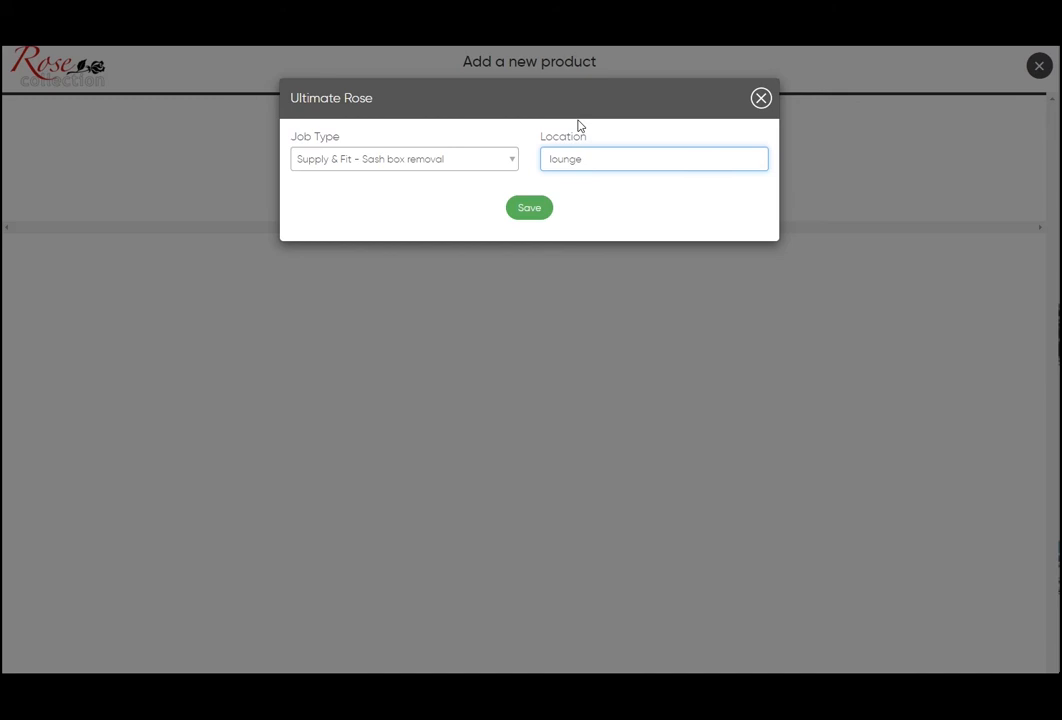
left_click(529, 207)
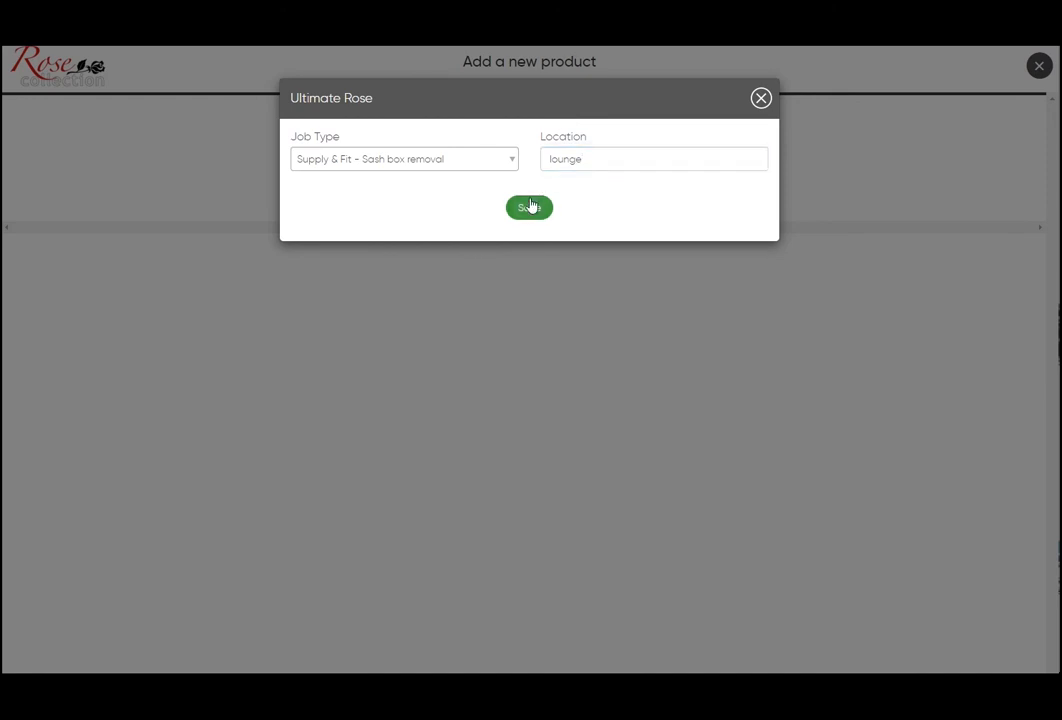
Choose the Single sash style for the 900 × 1250 lounge window
left_click(529, 207)
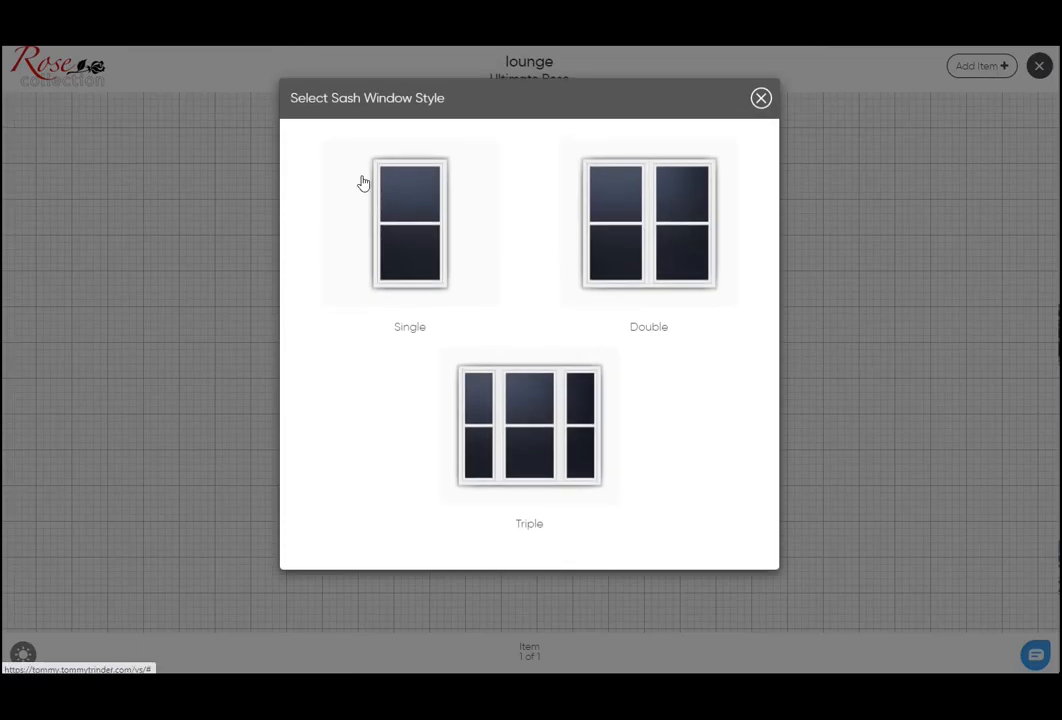
mouse_move(520, 615)
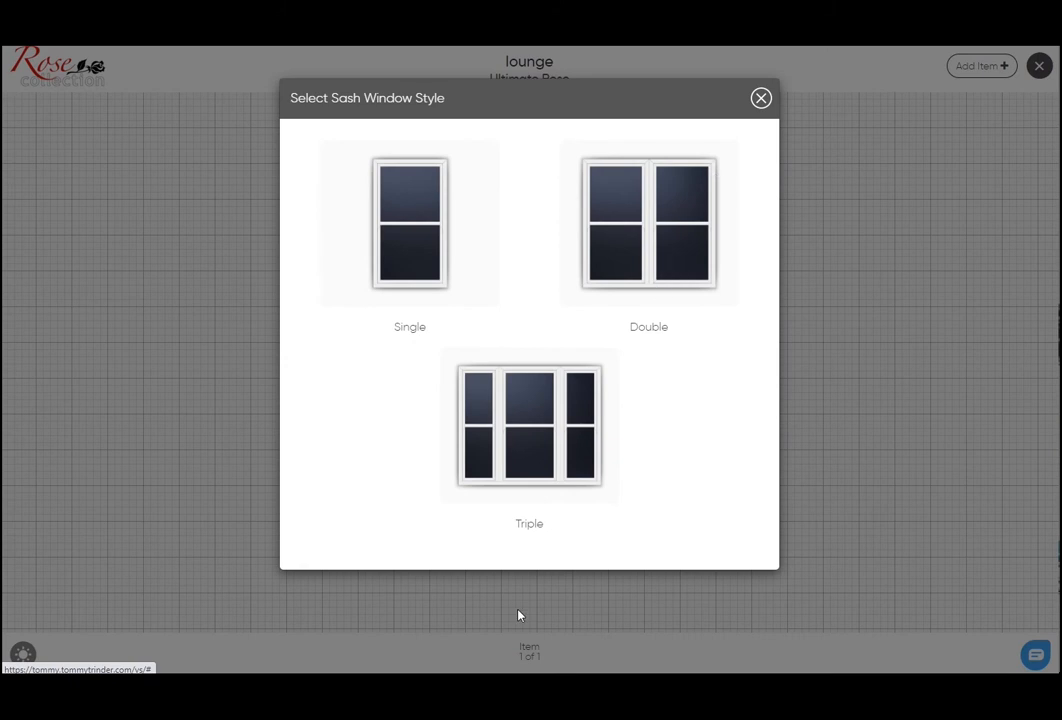
mouse_move(414, 213)
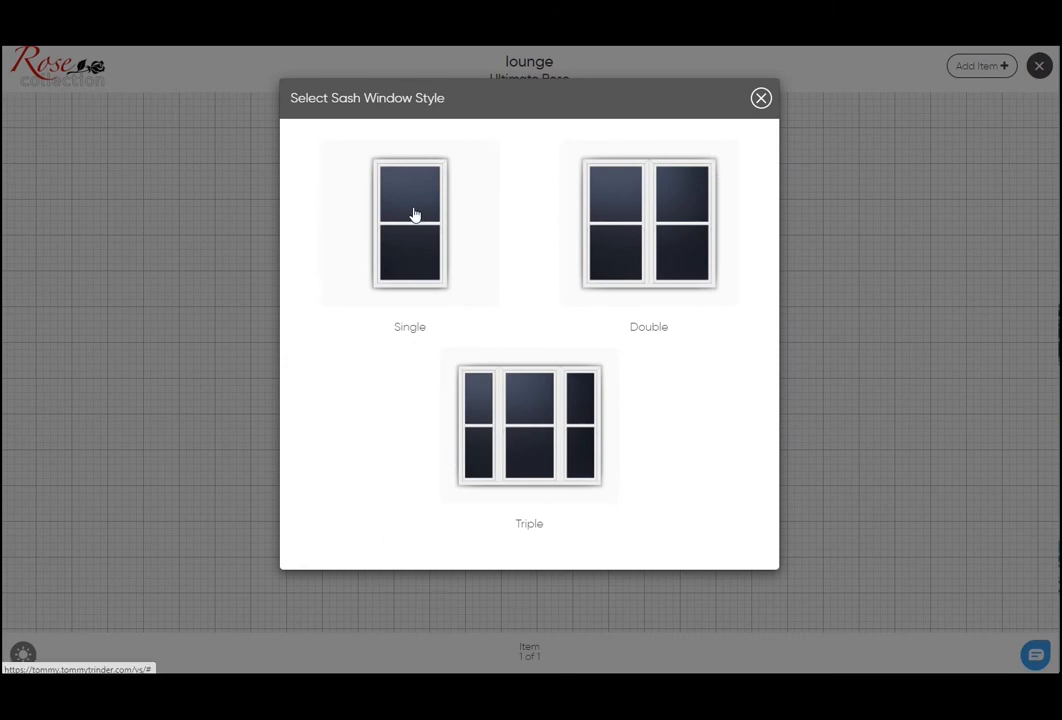
left_click(409, 222)
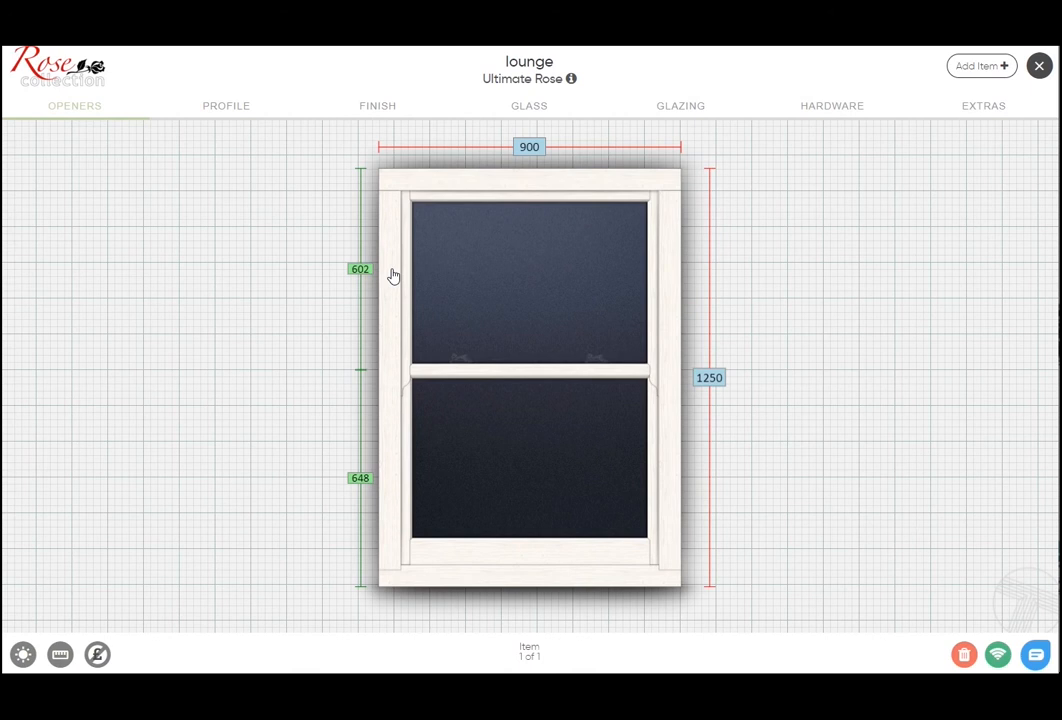
mouse_move(382, 322)
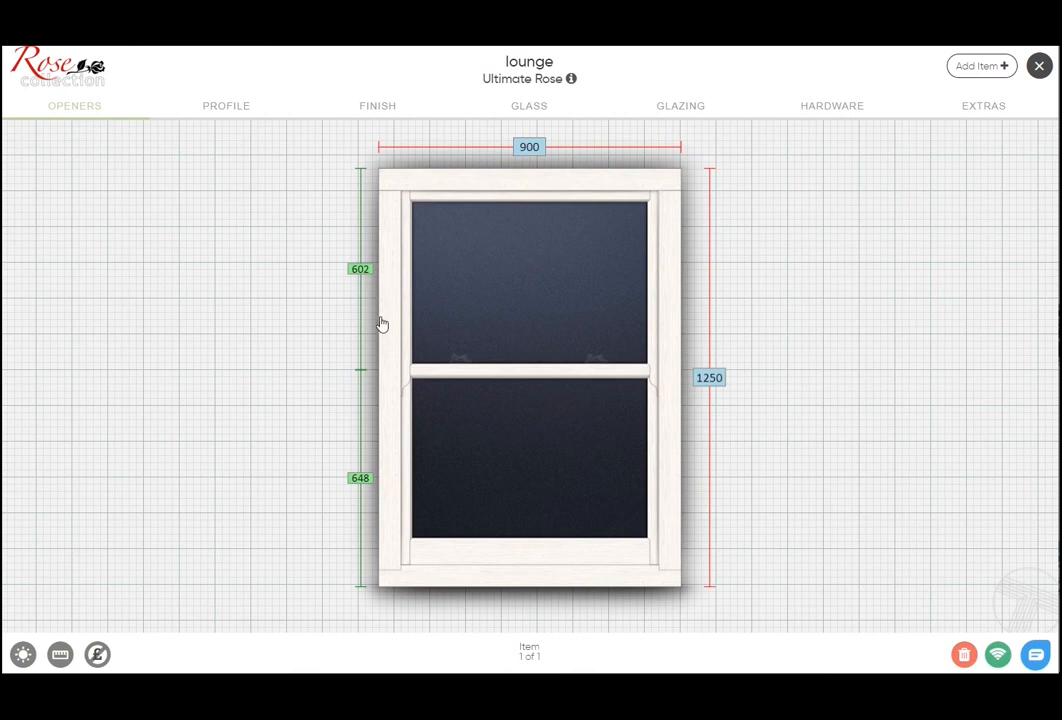
mouse_move(371, 394)
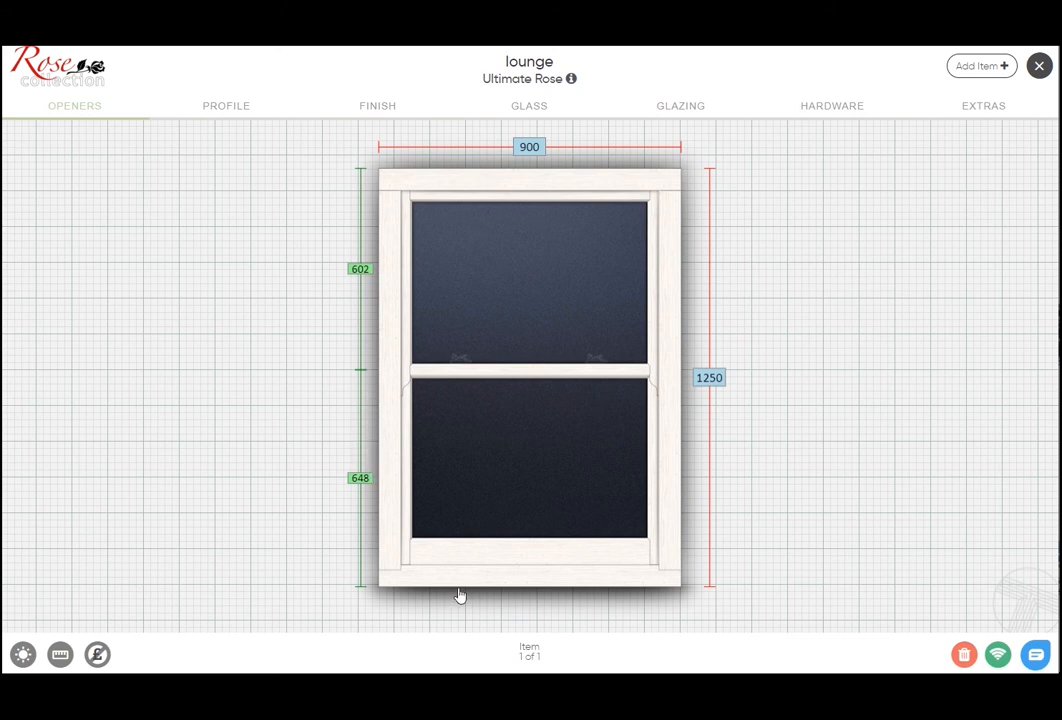
mouse_move(229, 152)
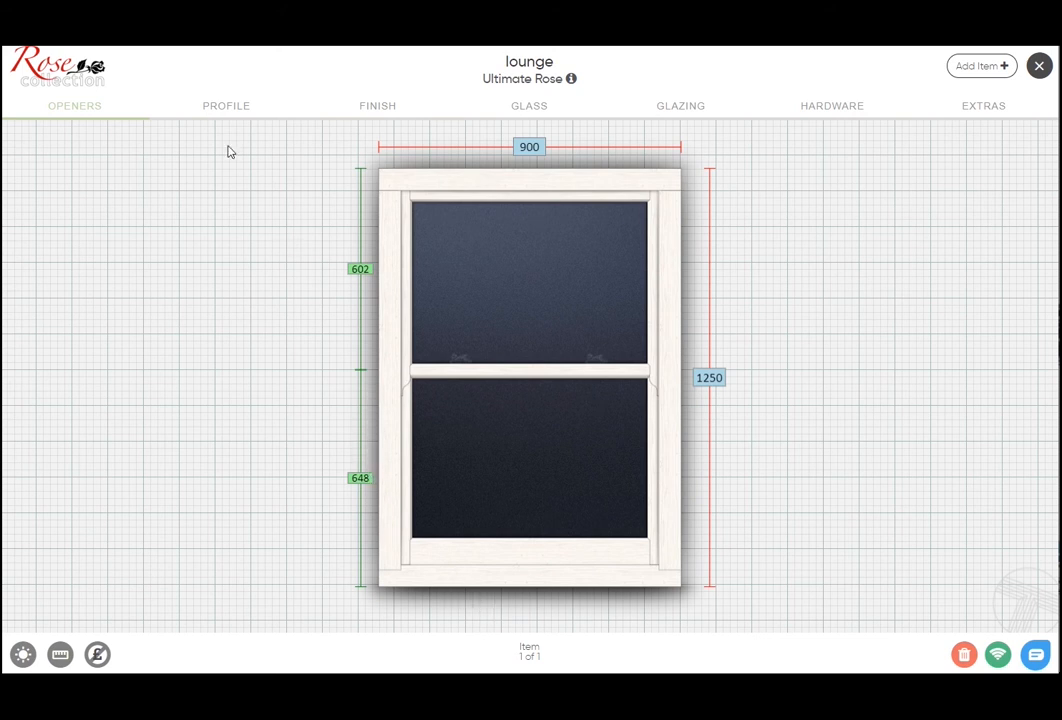
Review the cill options on the Profile tab, keeping the 50mm Deep Flush cill
left_click(228, 106)
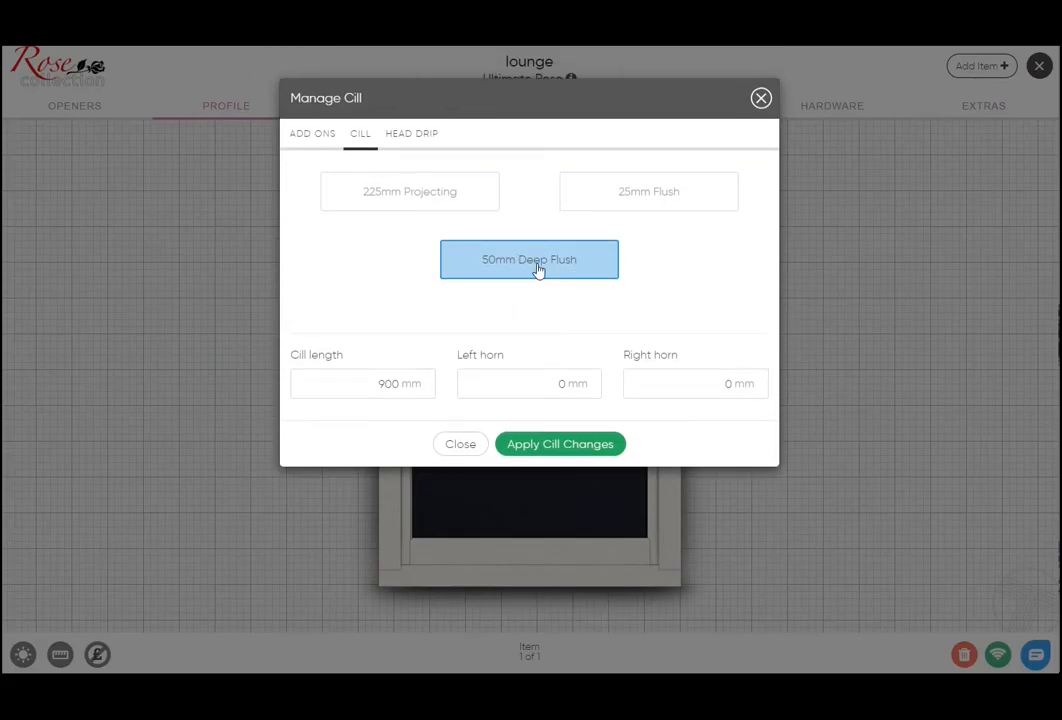
mouse_move(660, 202)
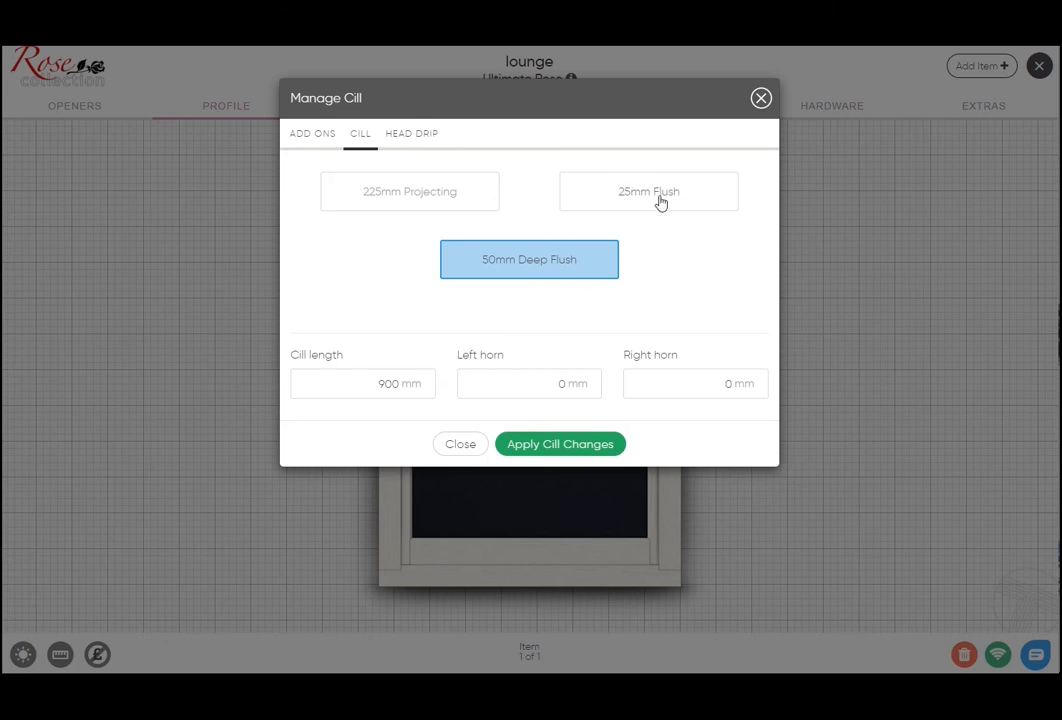
mouse_move(411, 196)
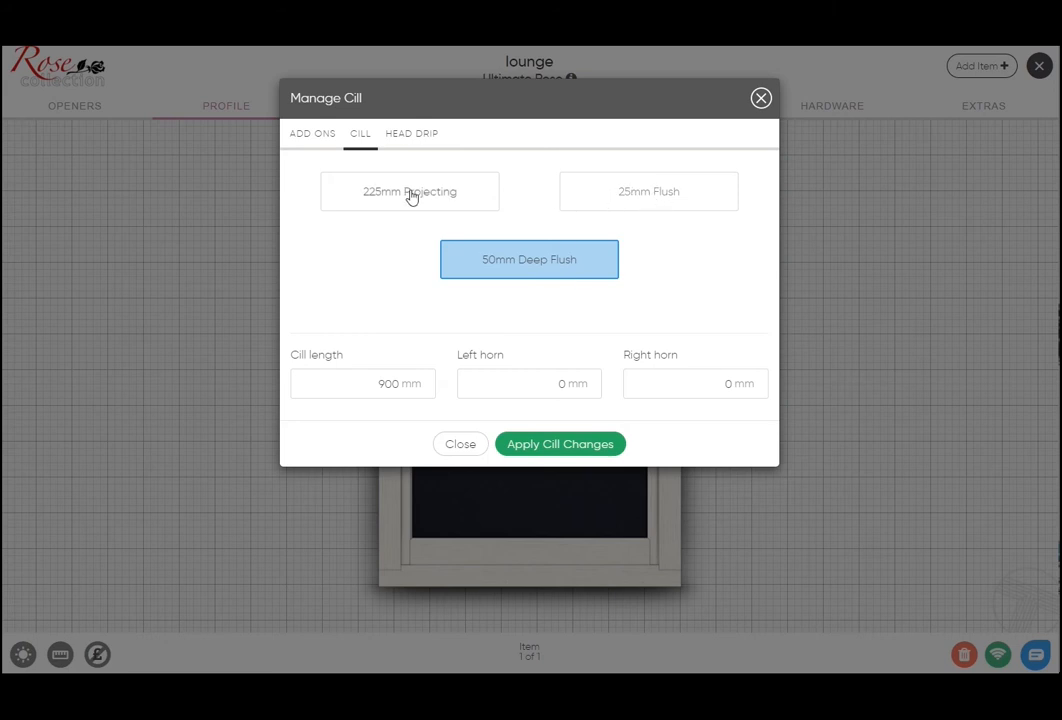
left_click(560, 443)
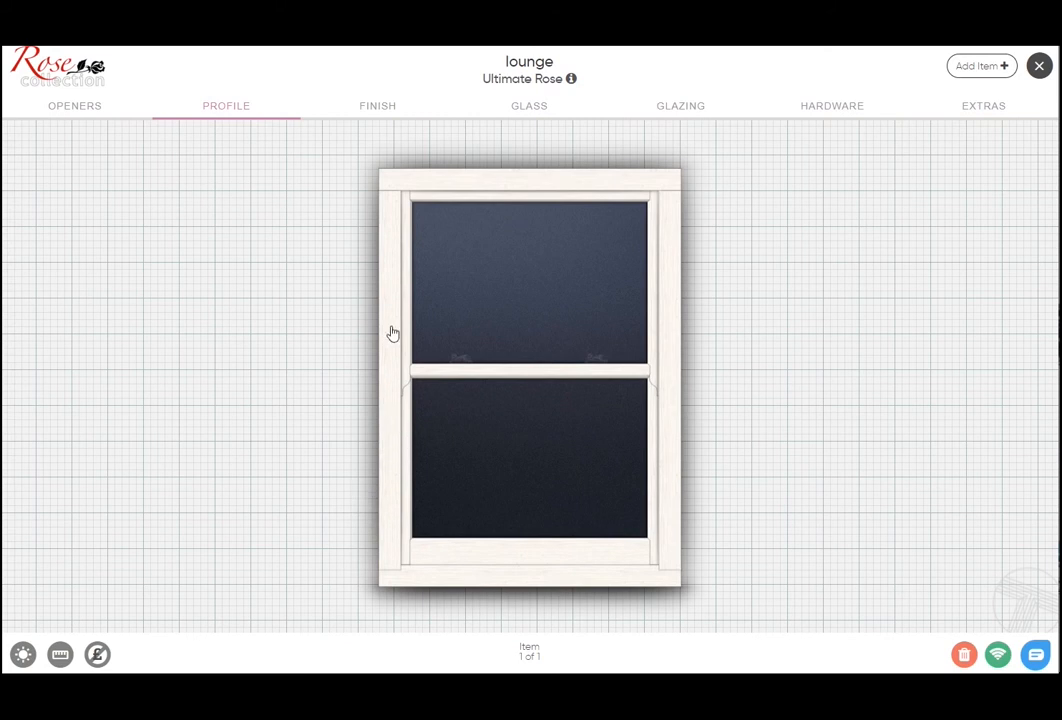
mouse_move(578, 184)
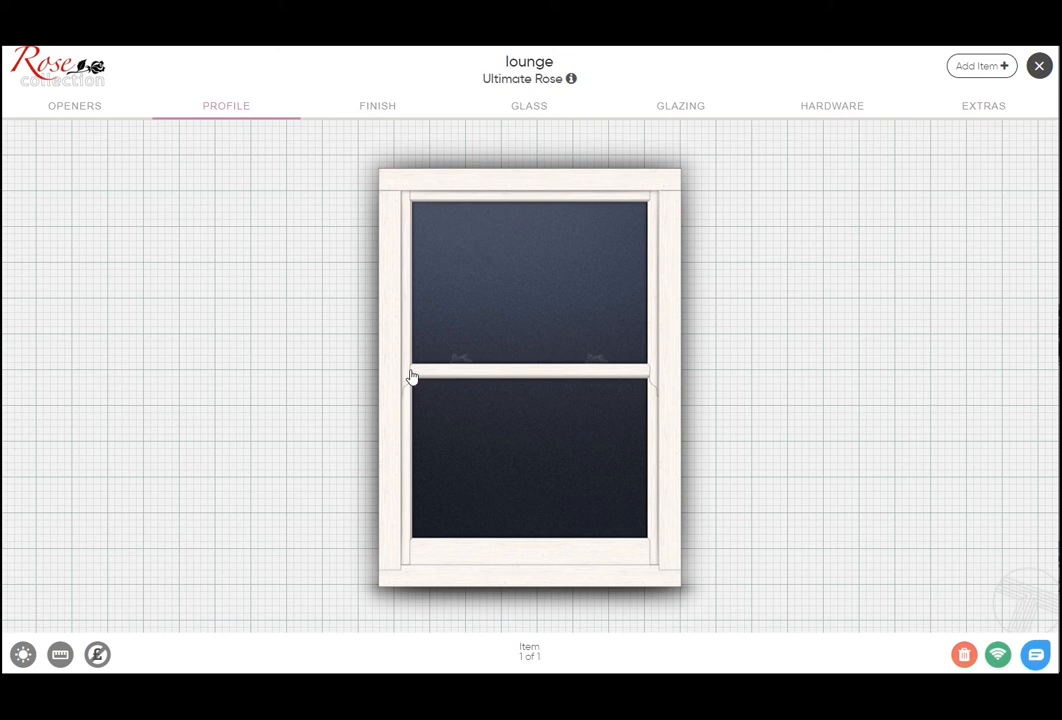
mouse_move(138, 157)
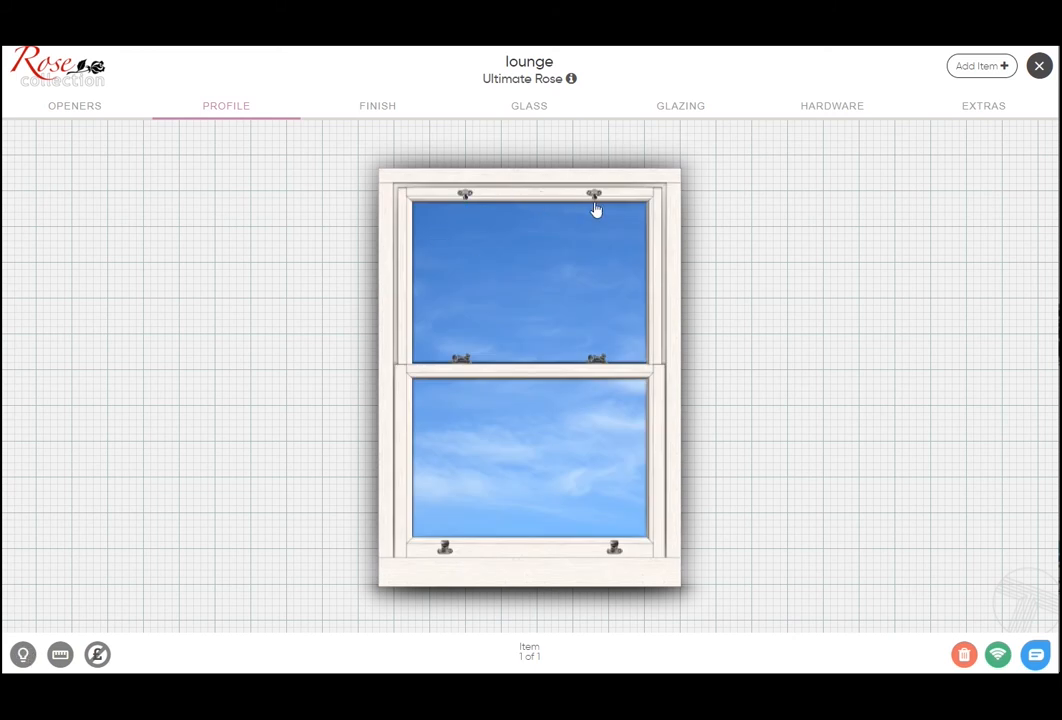
mouse_move(80, 641)
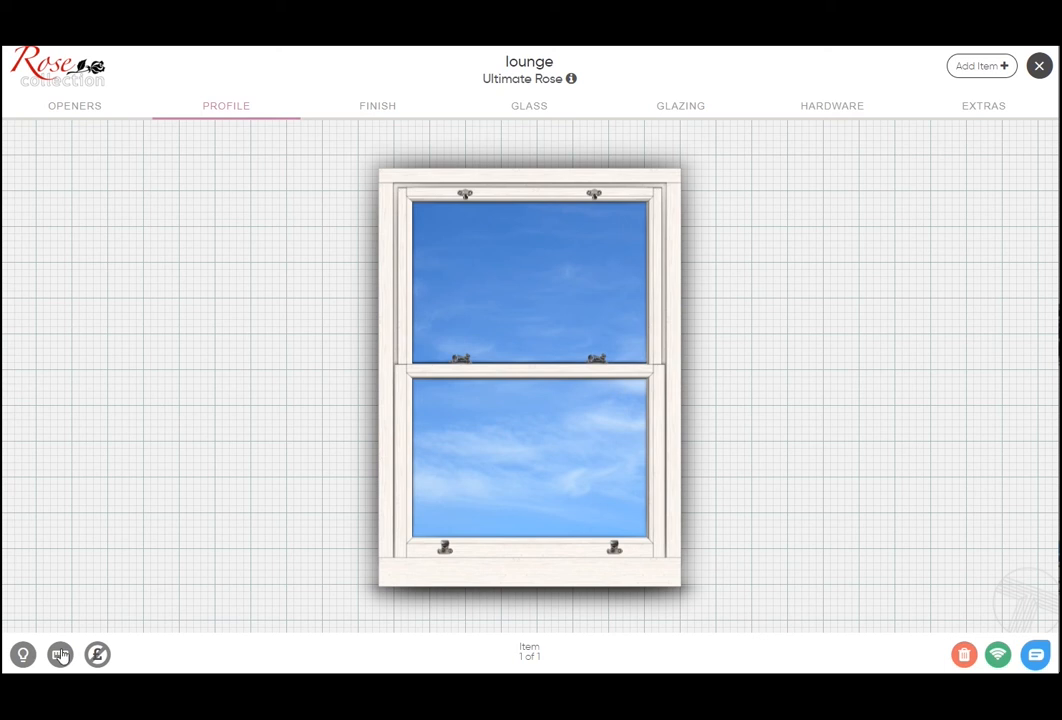
mouse_move(62, 656)
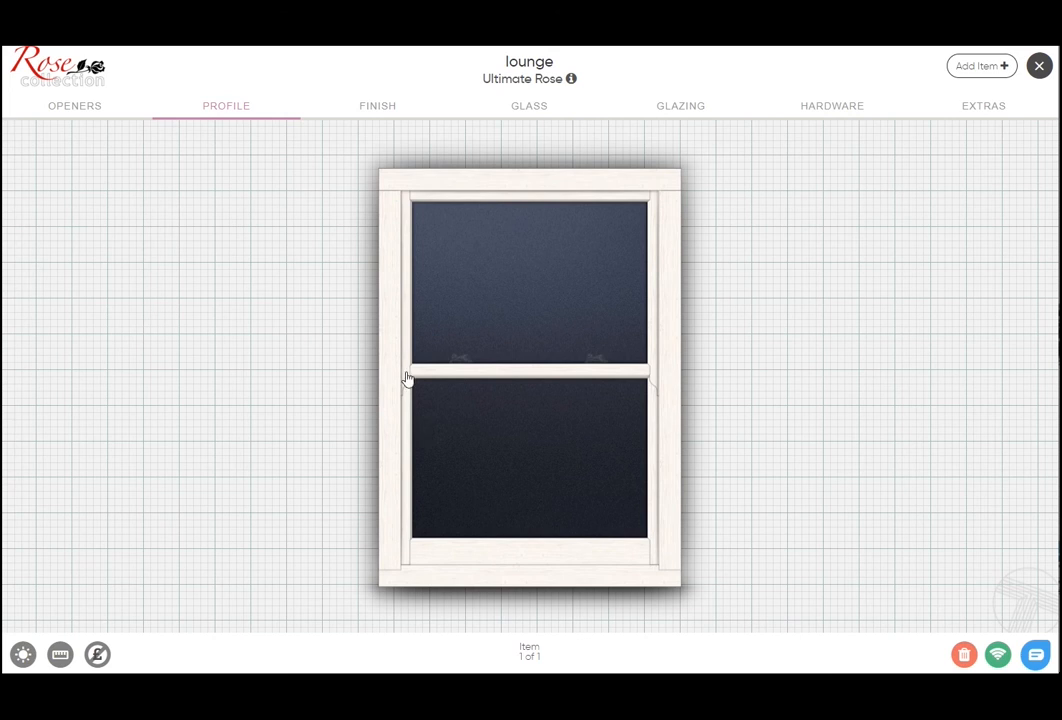
left_click(410, 380)
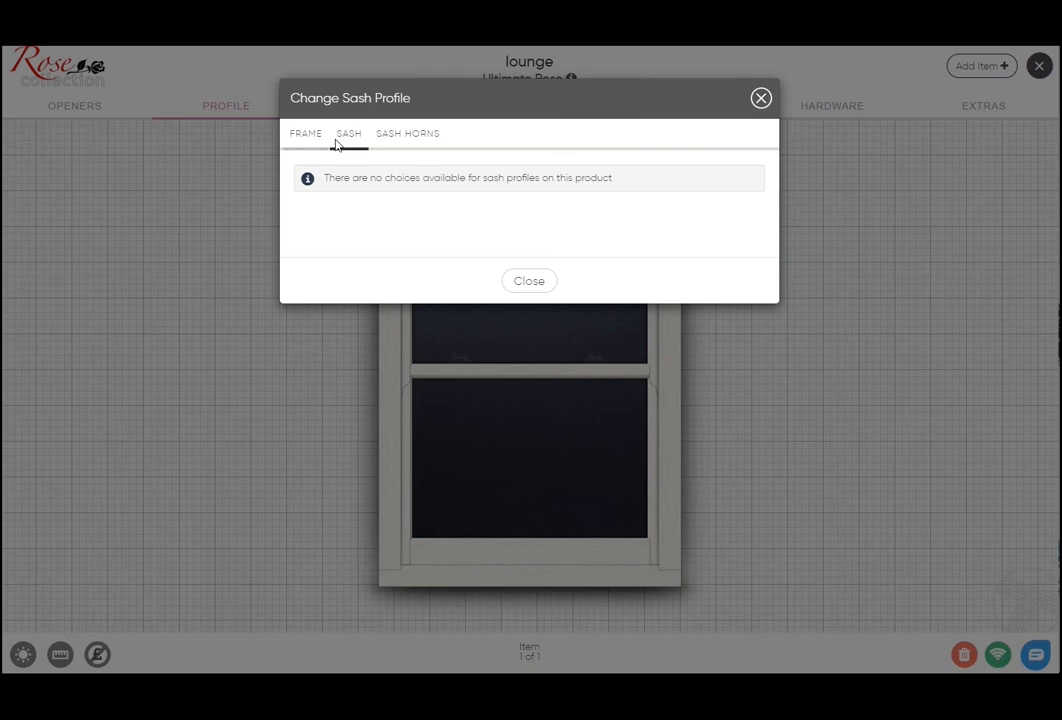
left_click(409, 133)
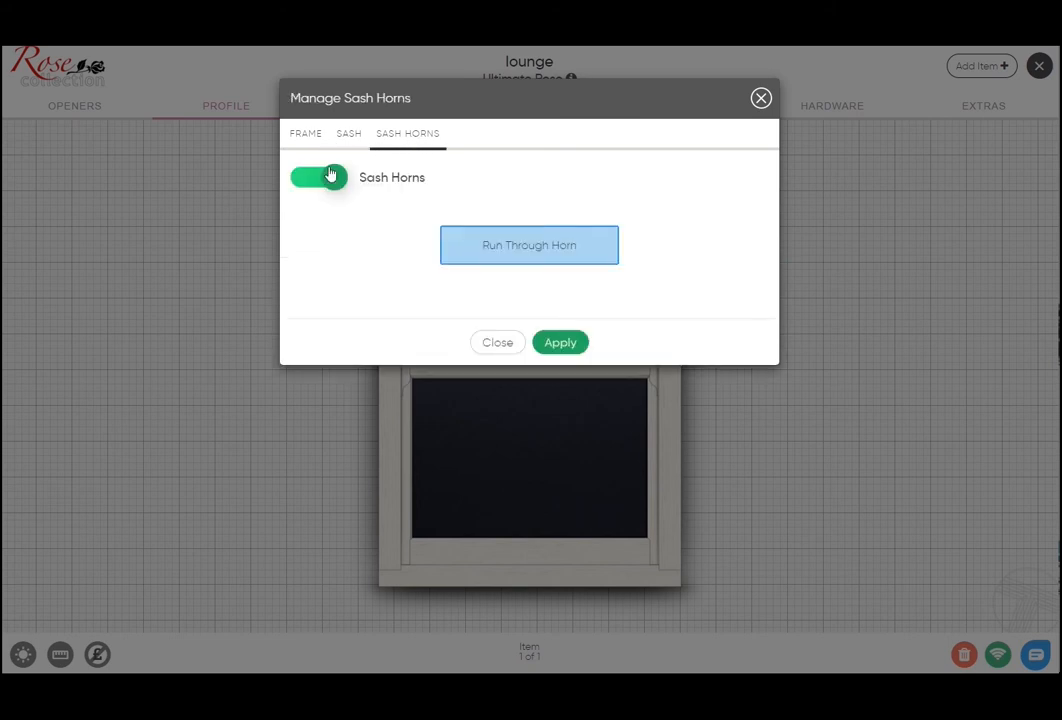
left_click(318, 177)
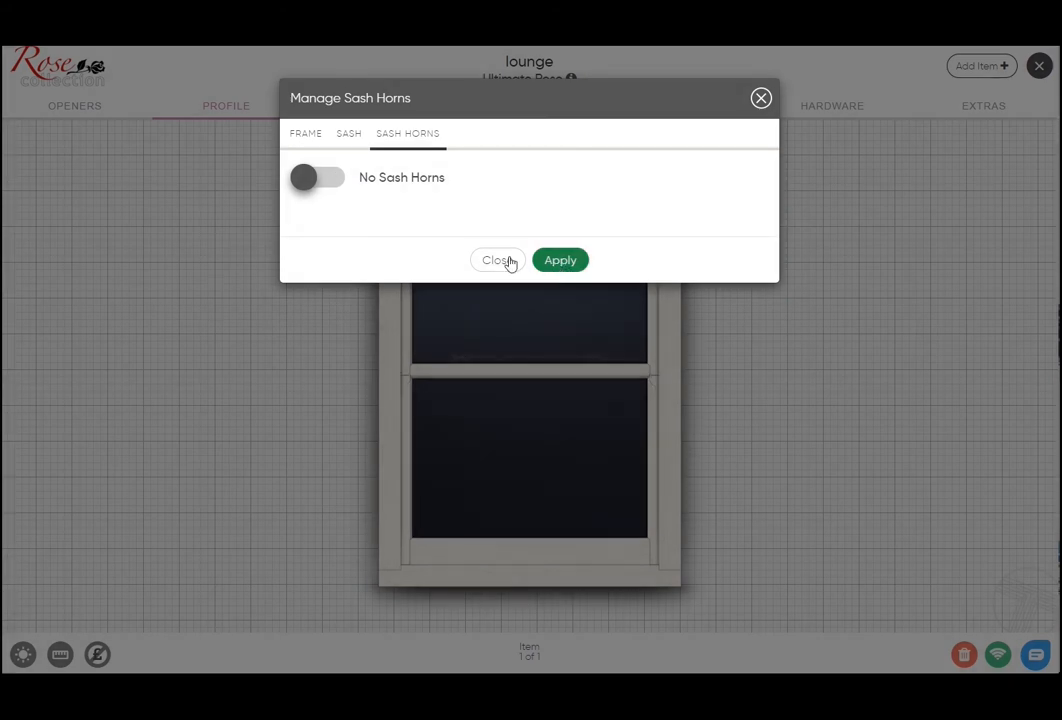
left_click(495, 260)
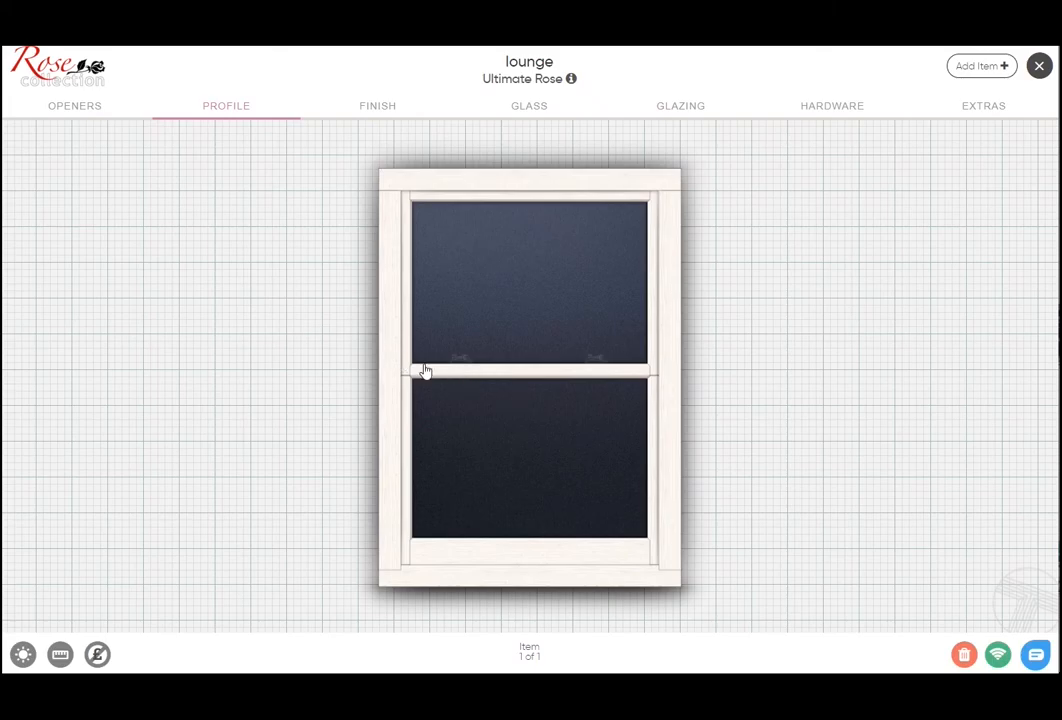
mouse_move(303, 569)
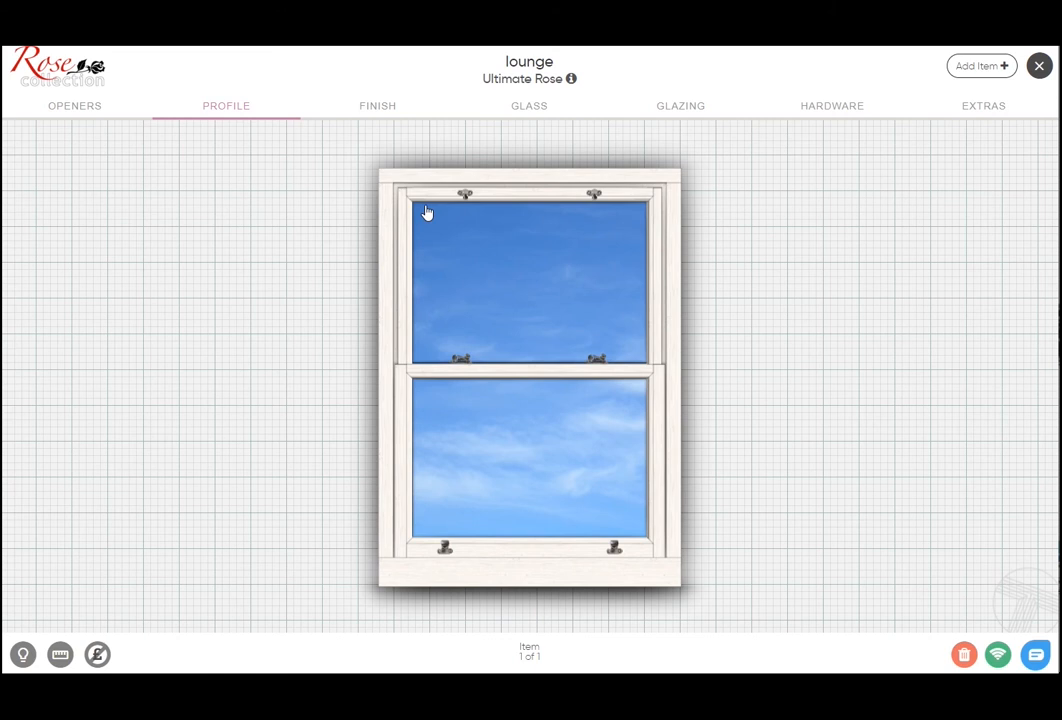
mouse_move(339, 176)
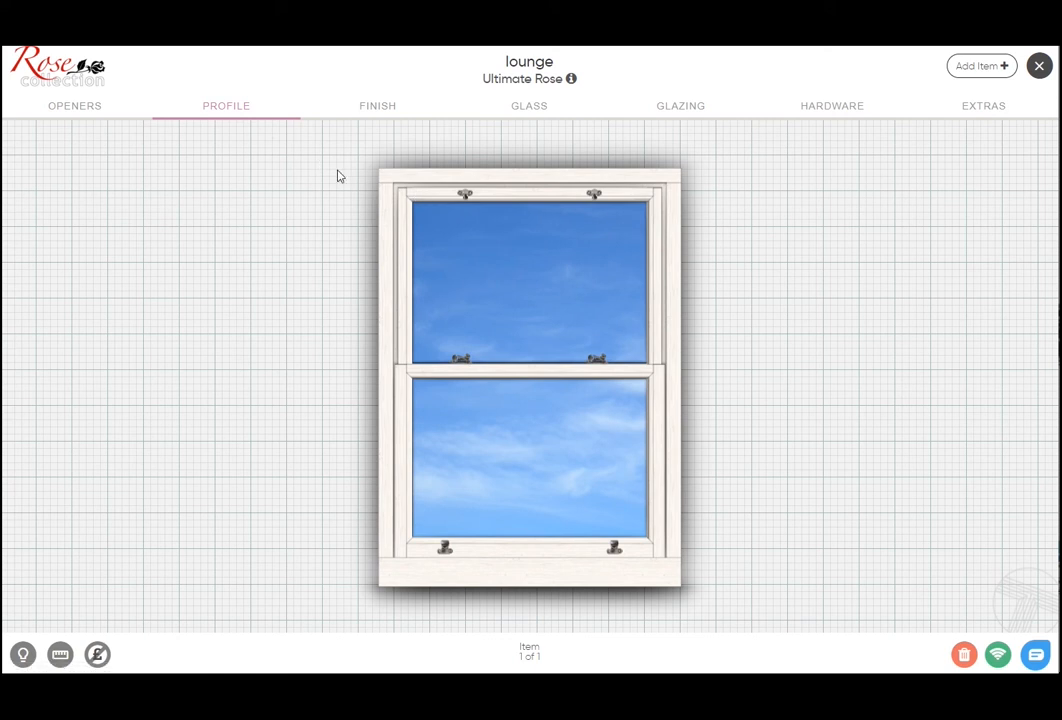
mouse_move(640, 243)
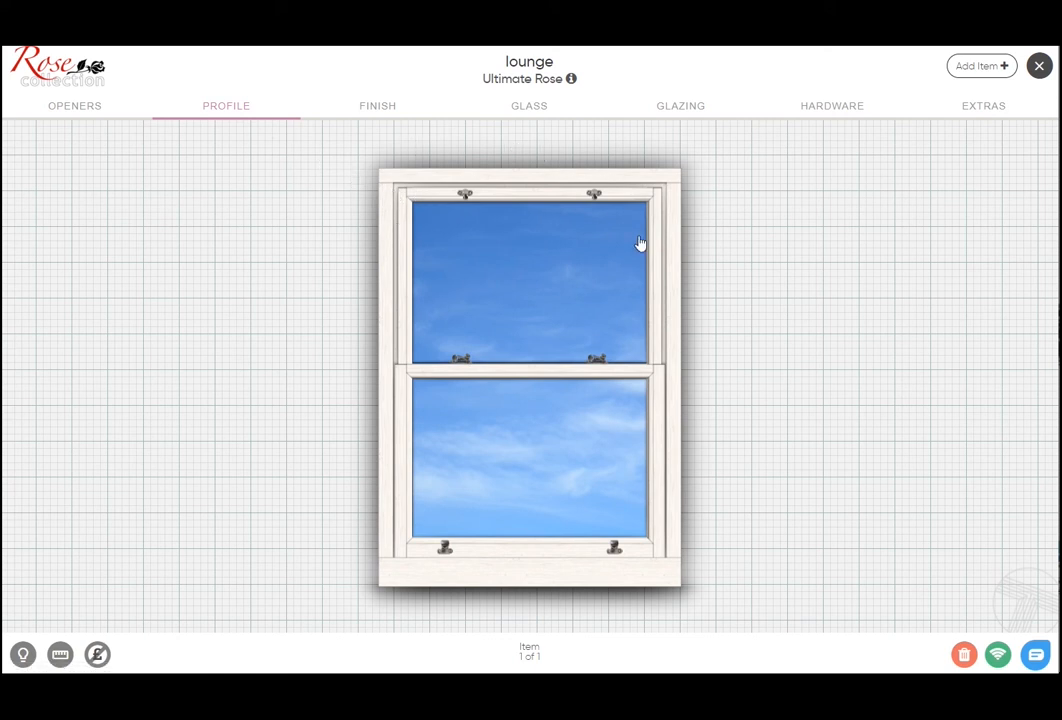
mouse_move(662, 512)
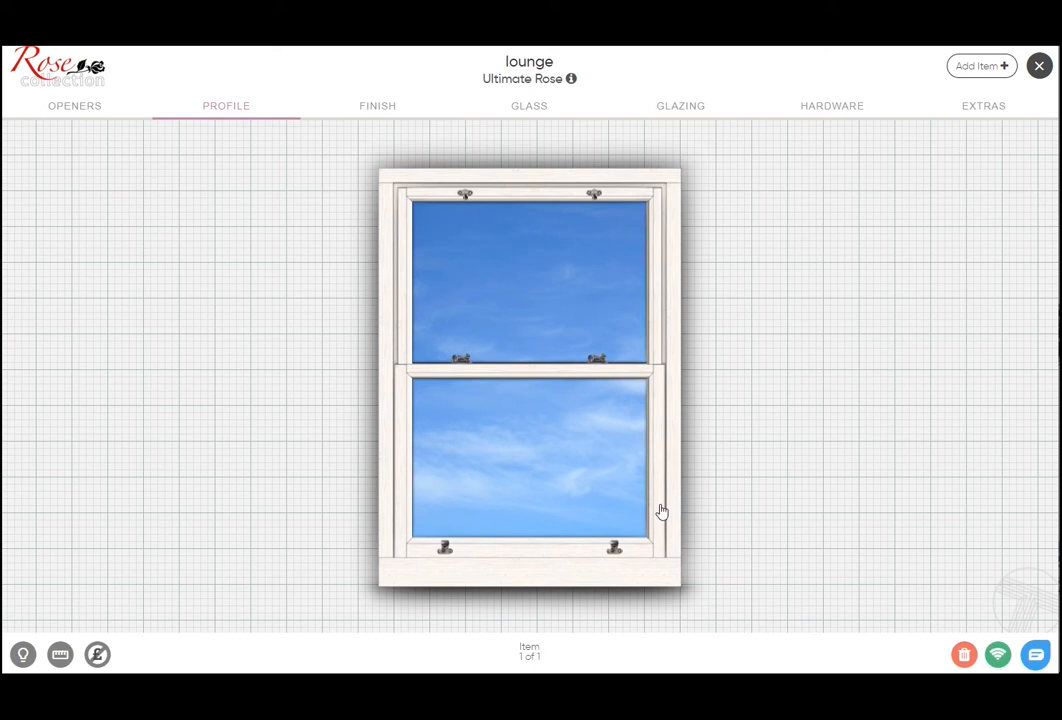
mouse_move(533, 326)
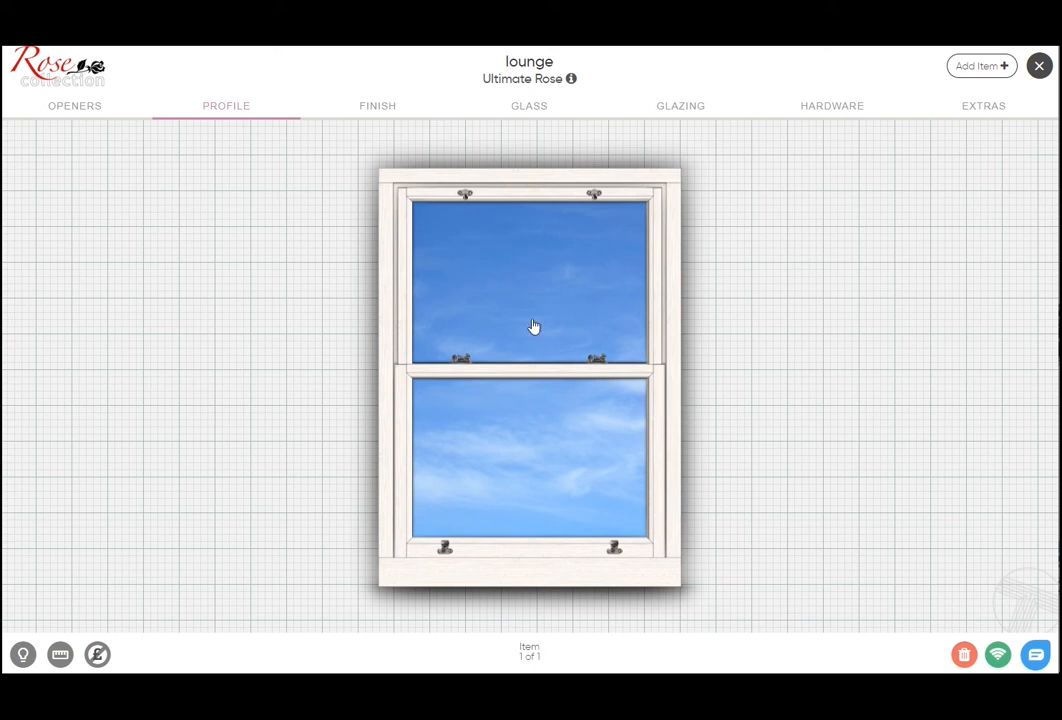
mouse_move(398, 393)
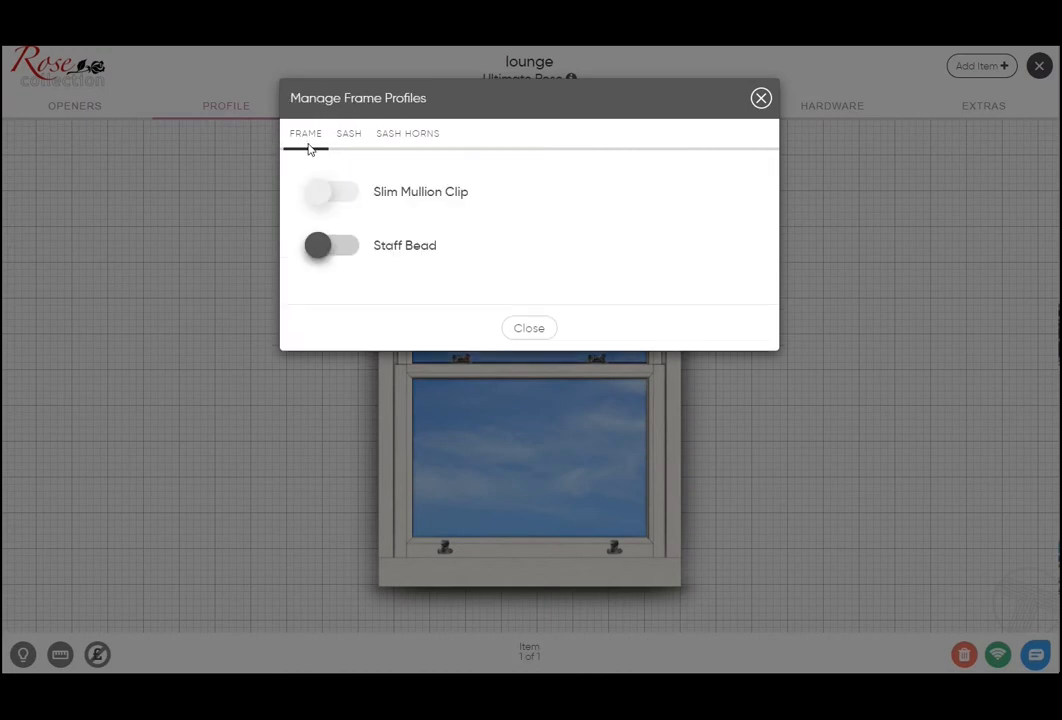
Switch on Staff Bead in Manage Frame Profiles and close it
left_click(332, 245)
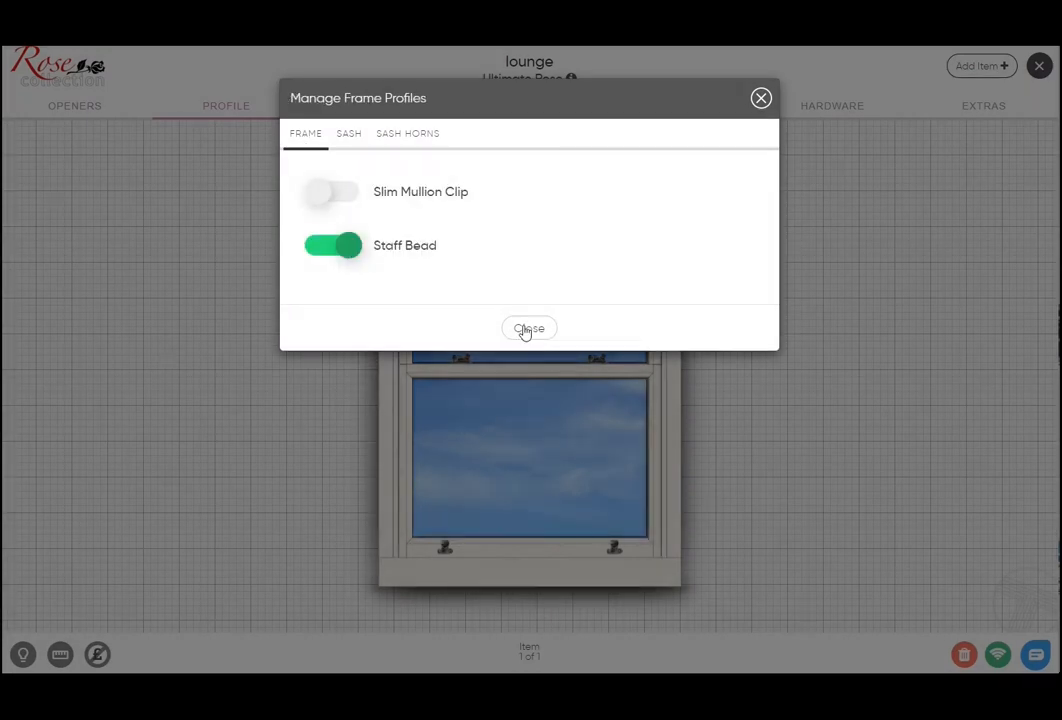
left_click(529, 328)
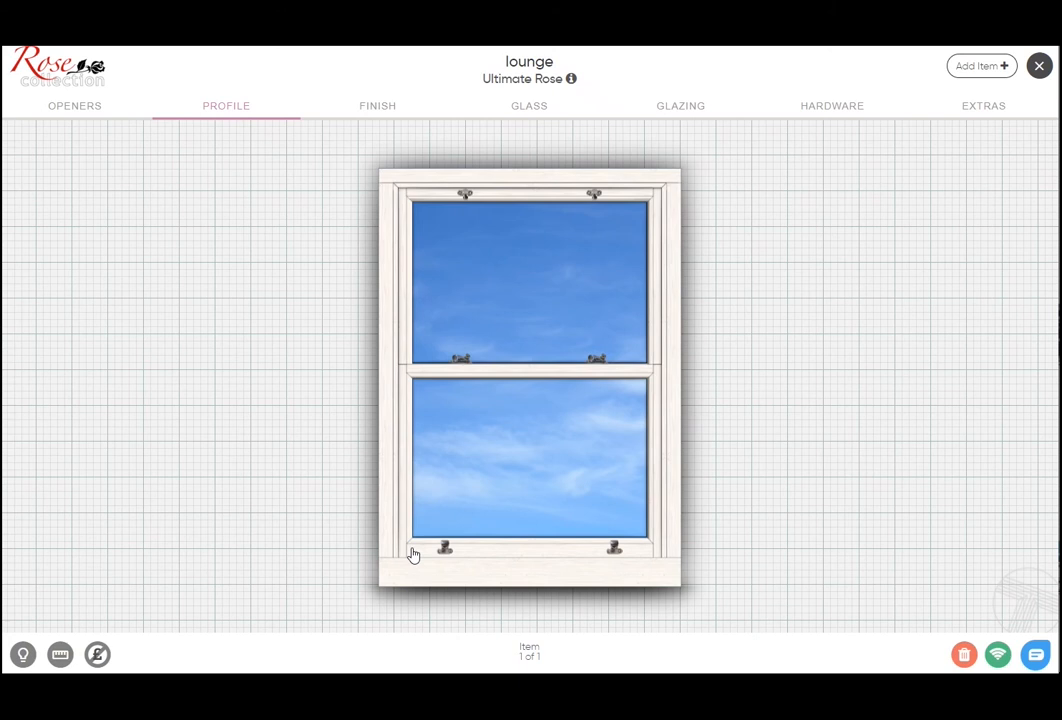
mouse_move(423, 188)
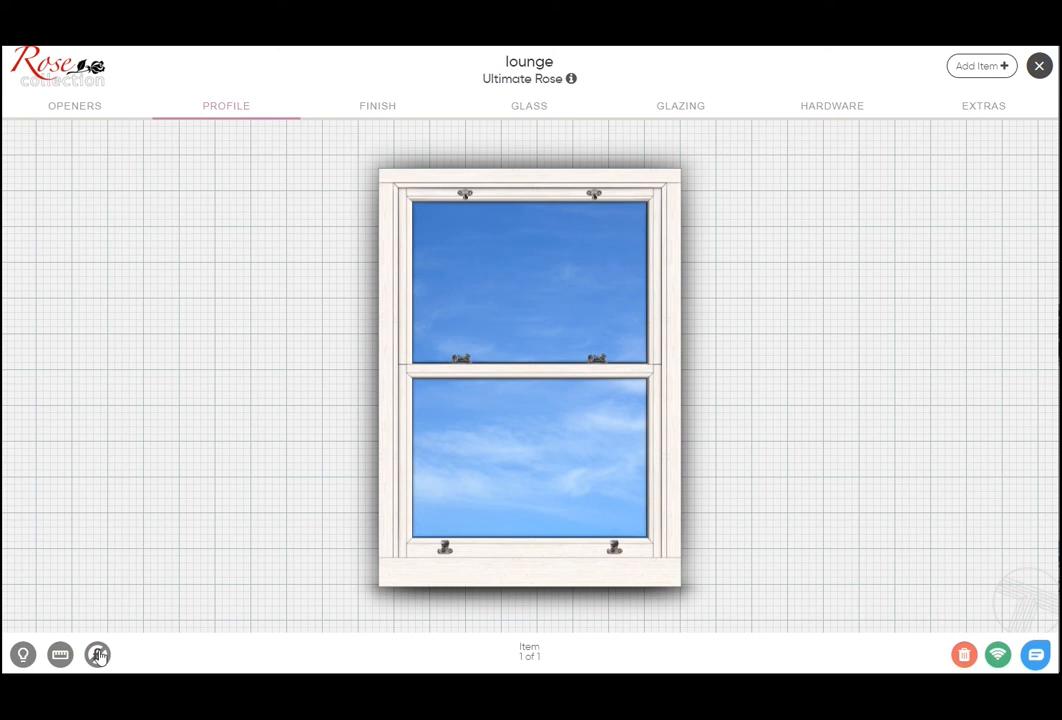
Show the price, then browse frame Foils and Paints without changing the white woodgrain finish
left_click(97, 654)
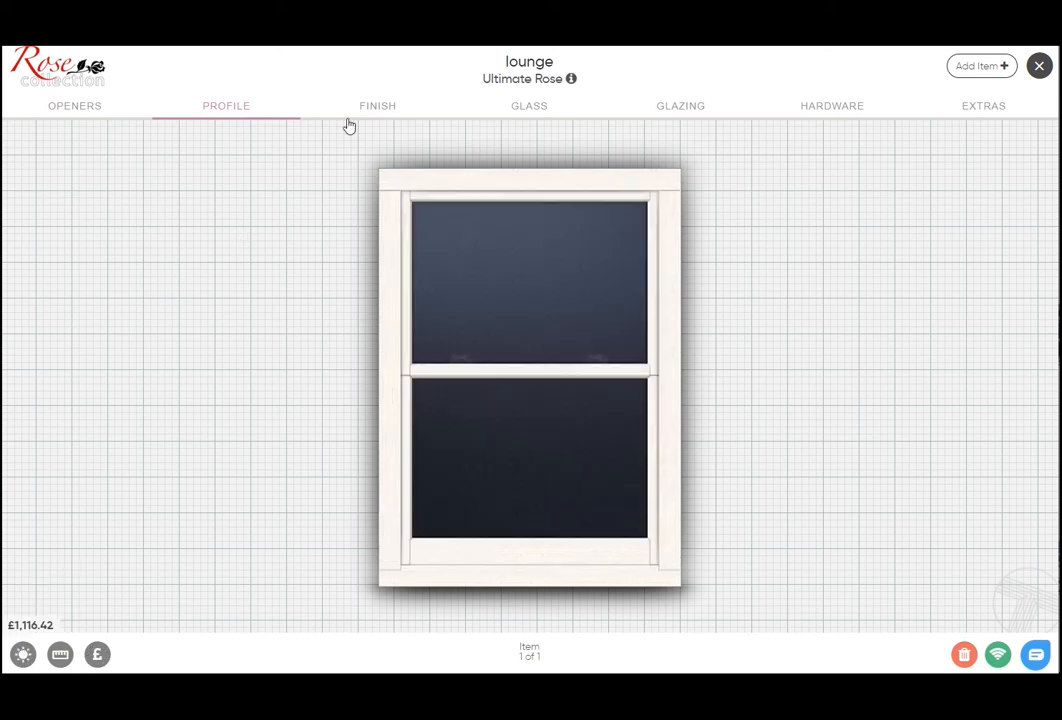
left_click(376, 105)
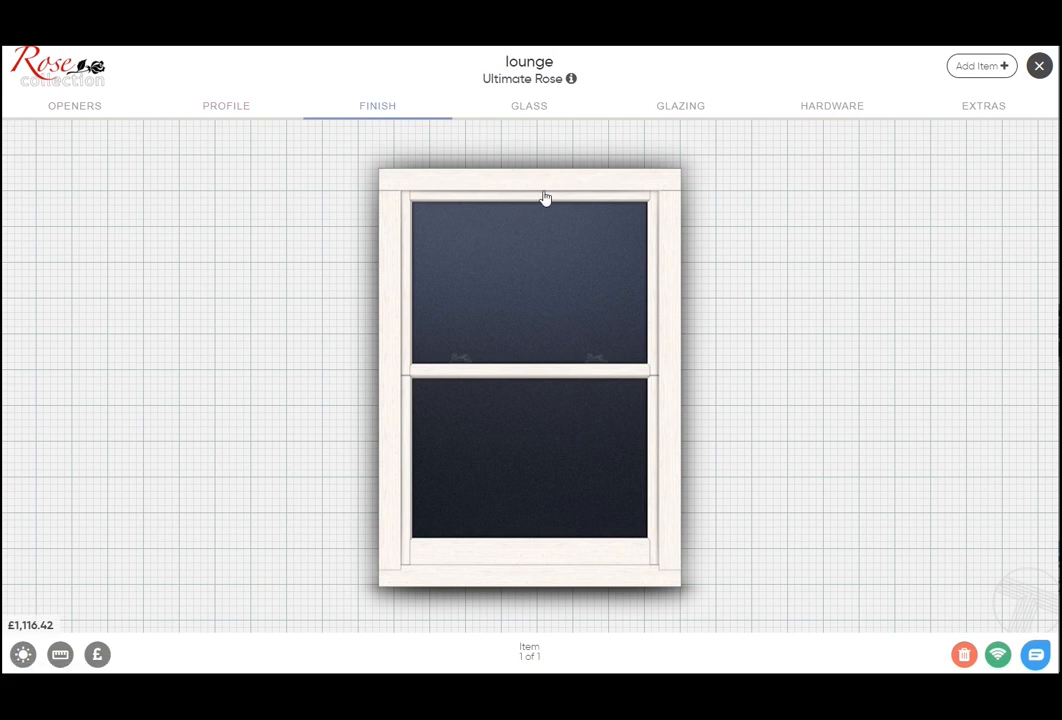
left_click(545, 195)
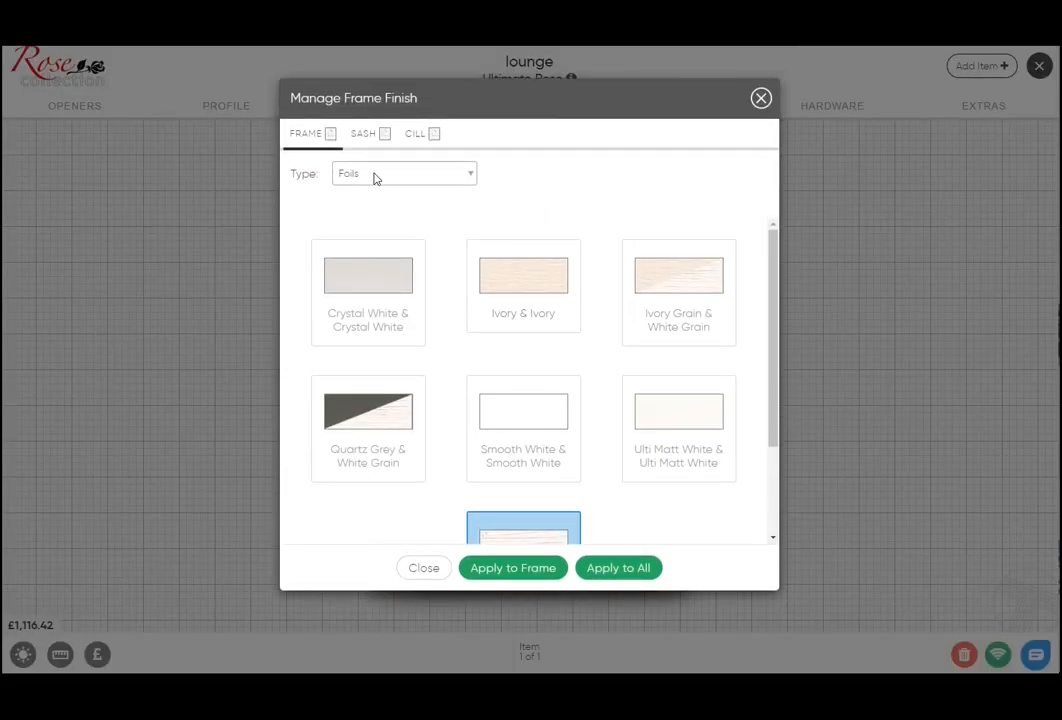
mouse_move(617, 287)
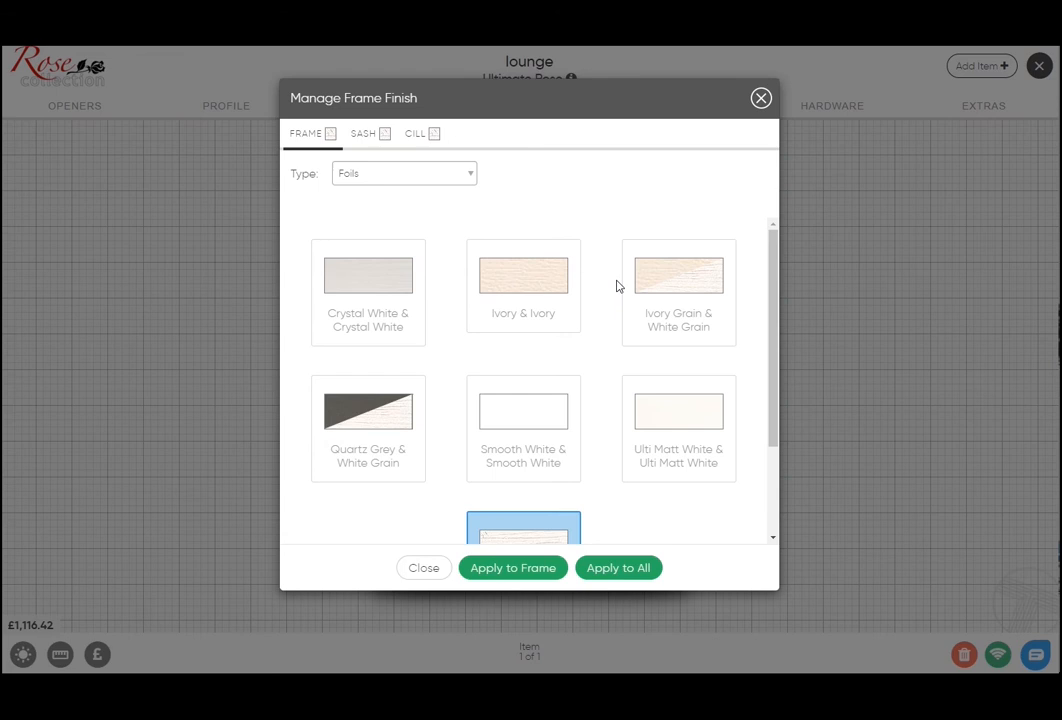
mouse_move(445, 303)
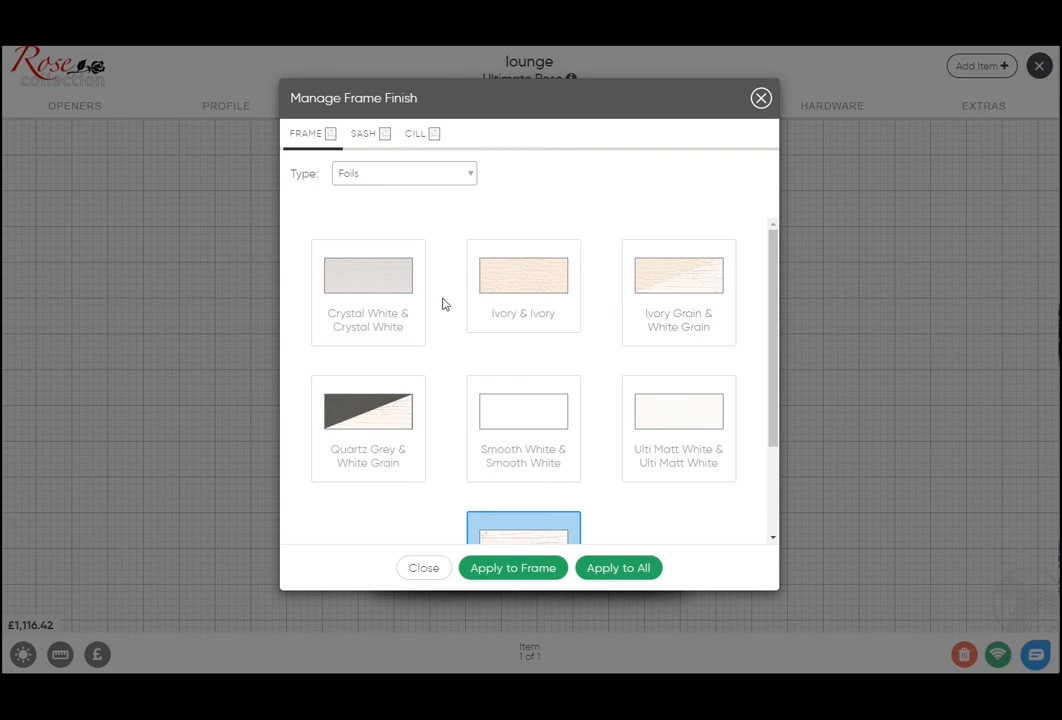
mouse_move(768, 324)
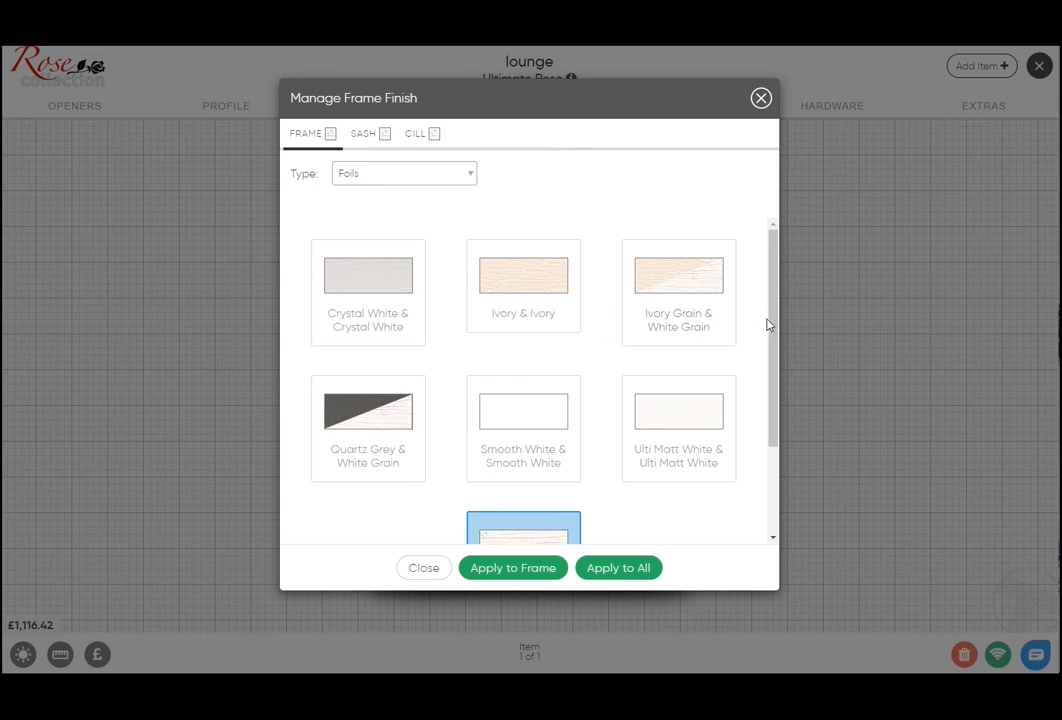
scroll("down", 3)
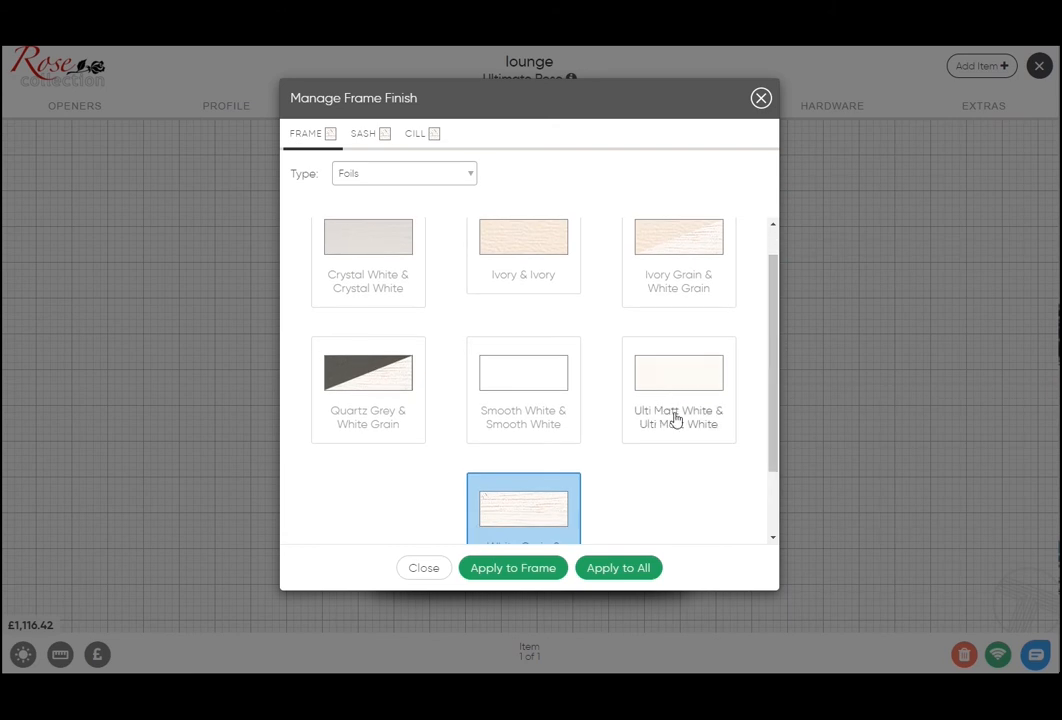
mouse_move(674, 384)
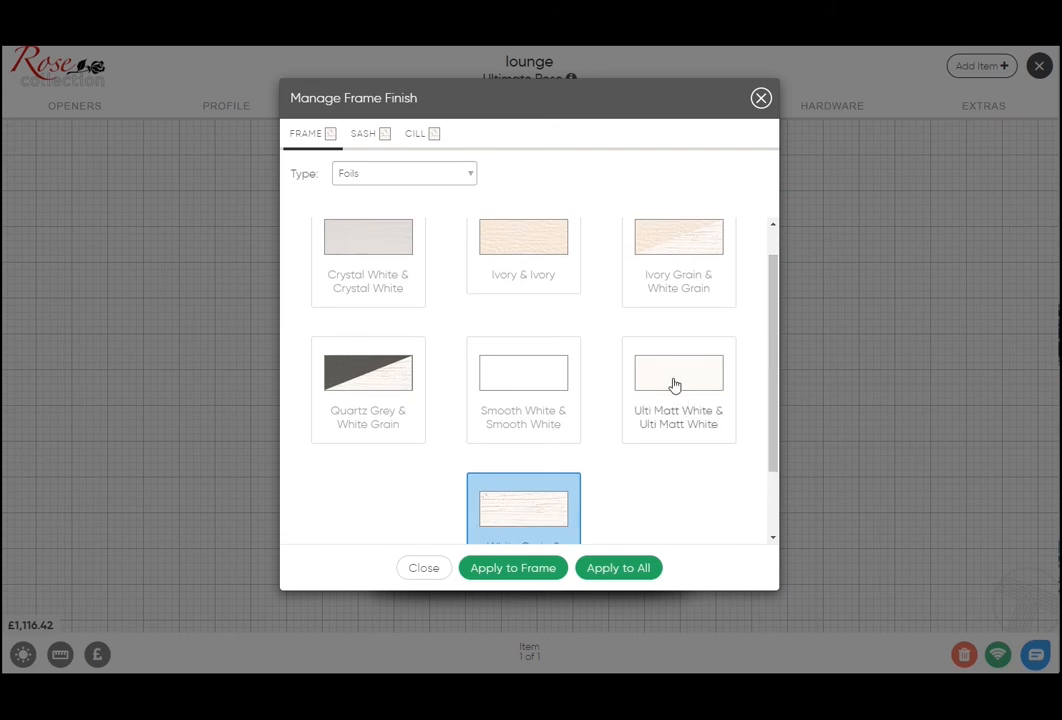
mouse_move(665, 404)
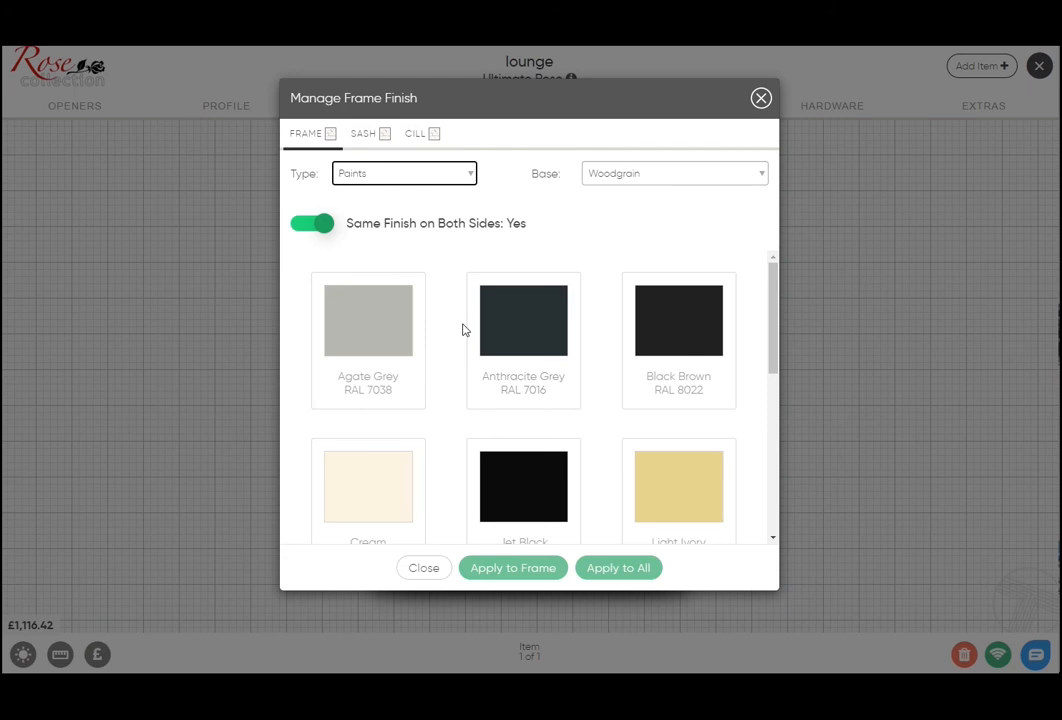
mouse_move(471, 288)
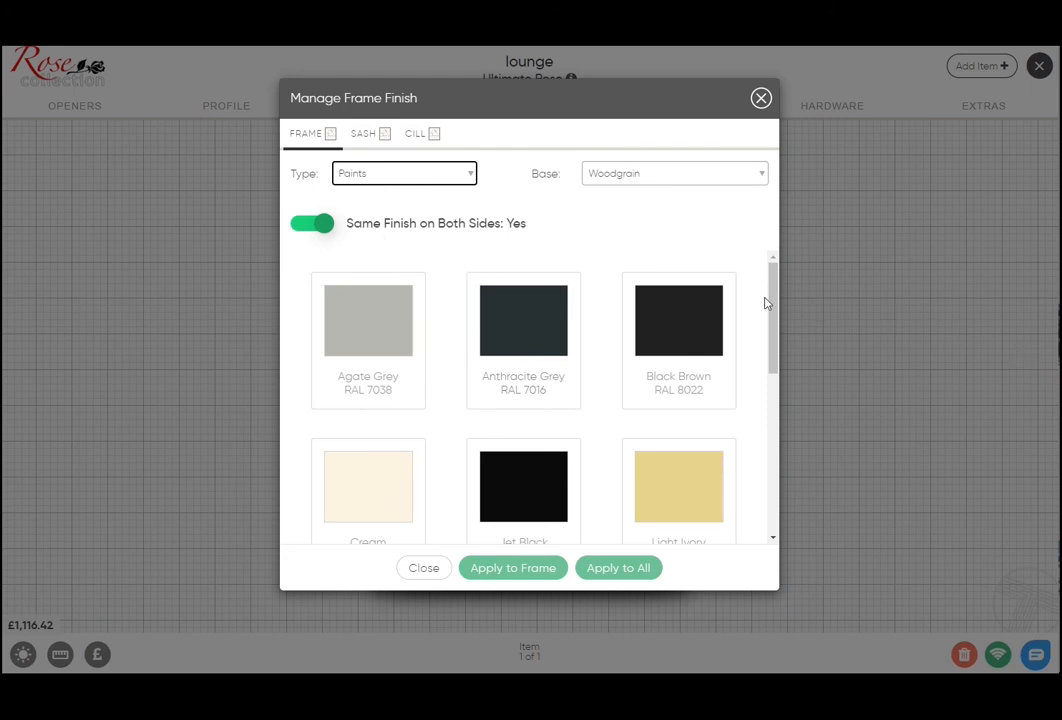
scroll("down", 3)
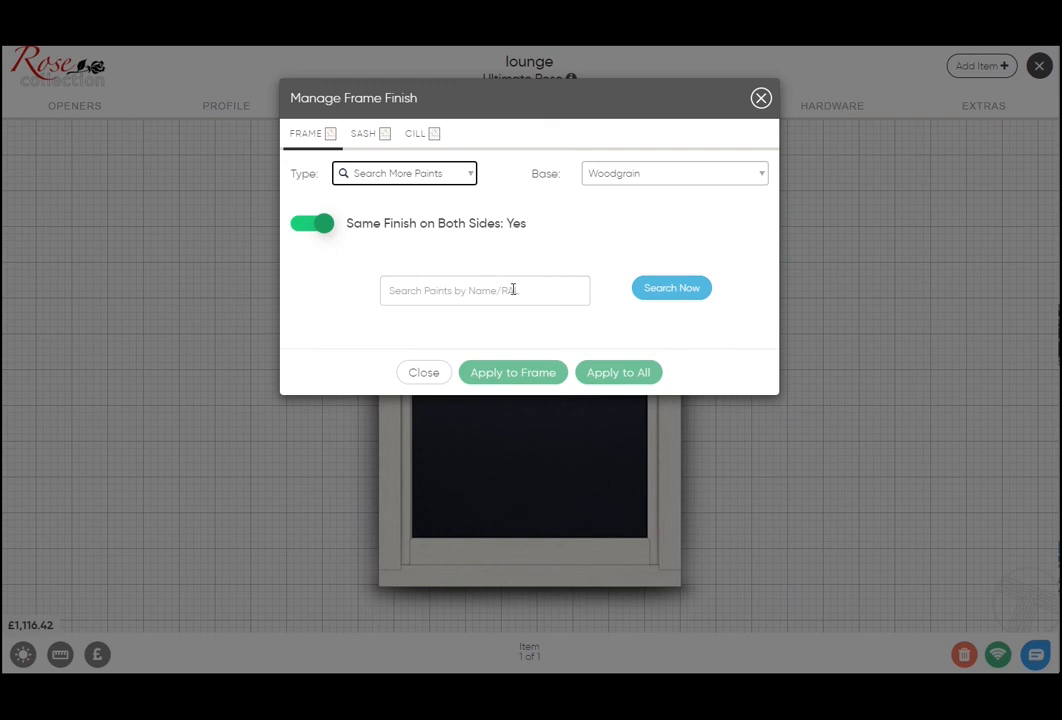
left_click(423, 372)
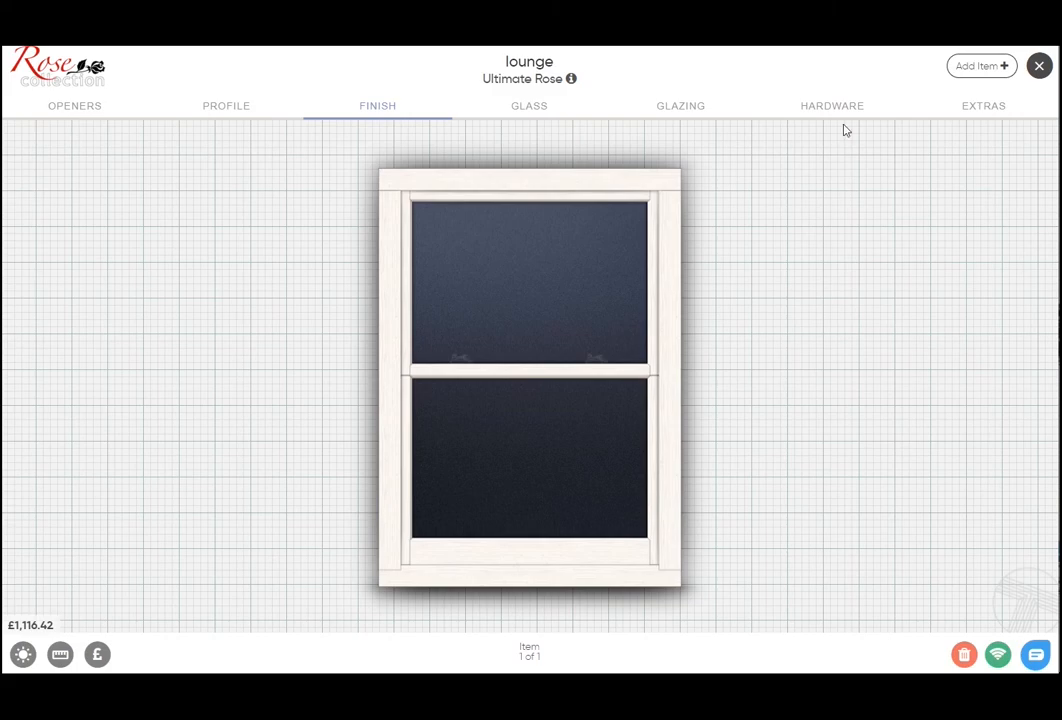
Enable ventilation and fit a TITON S3 1700 trickle vent on the top frame section
left_click(831, 106)
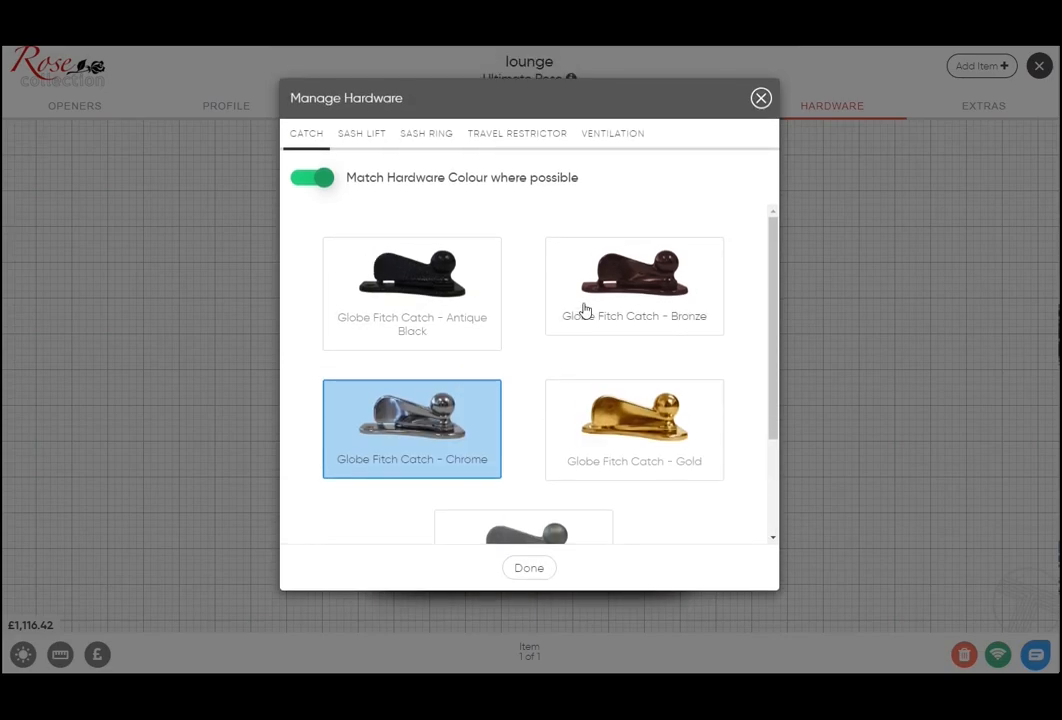
mouse_move(789, 298)
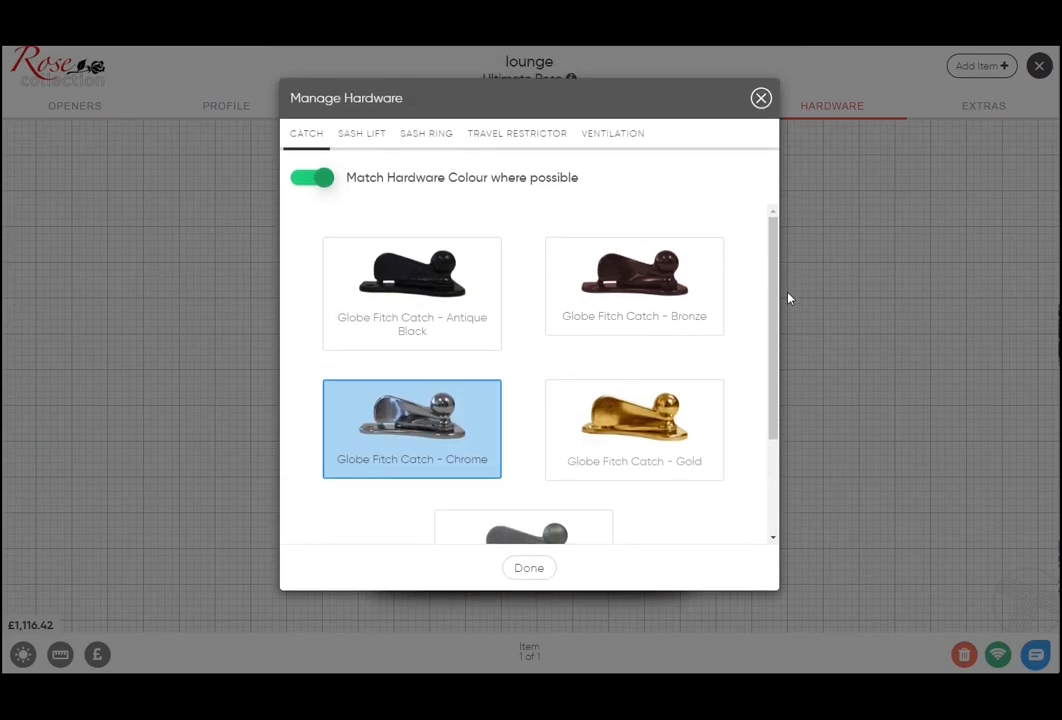
scroll("down", 3)
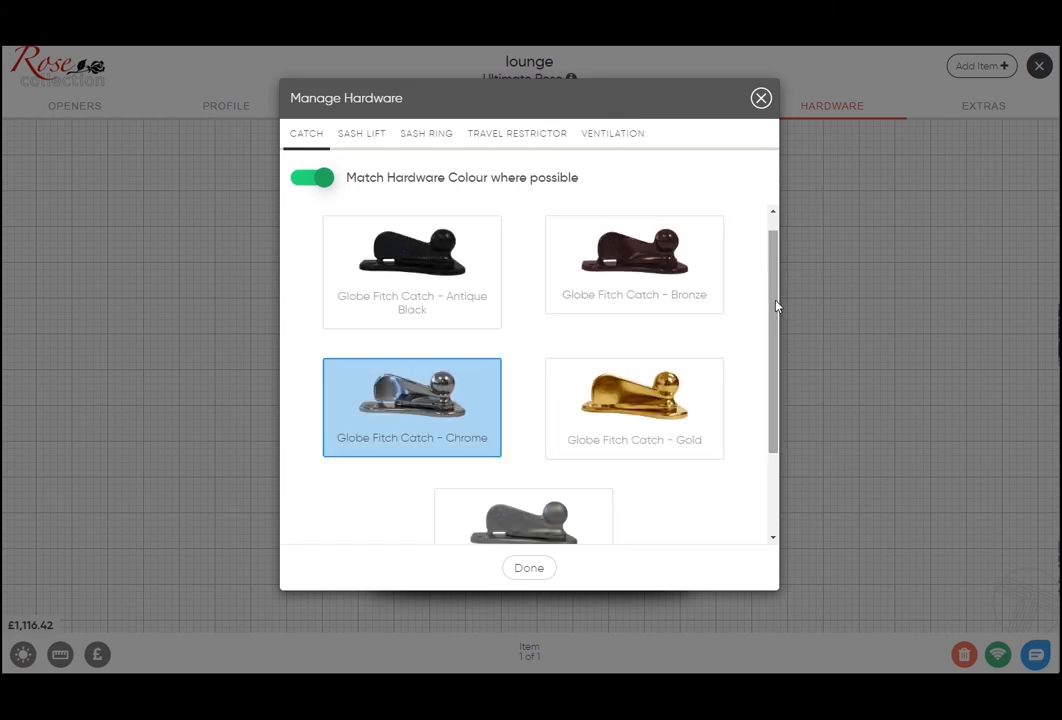
left_click(516, 133)
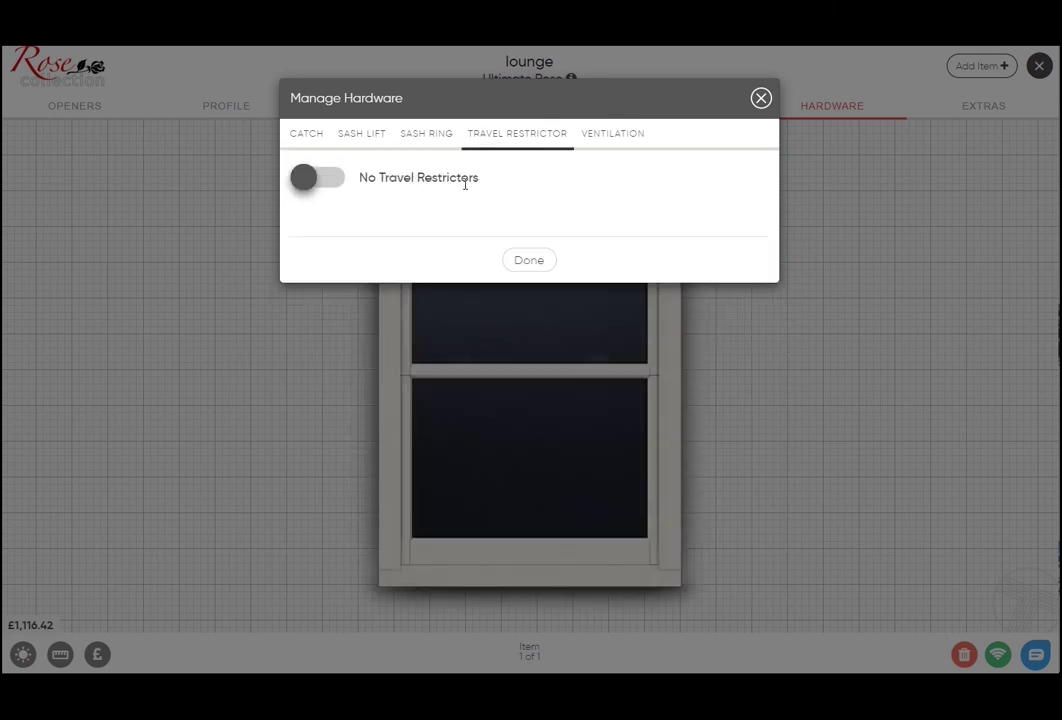
left_click(612, 133)
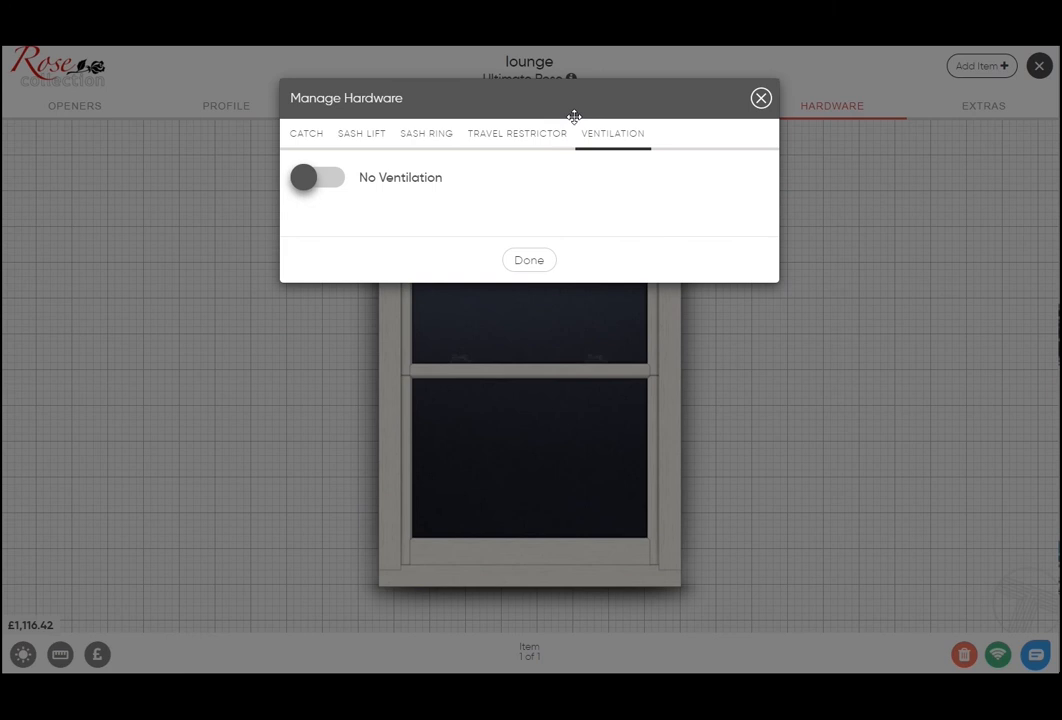
left_click(318, 177)
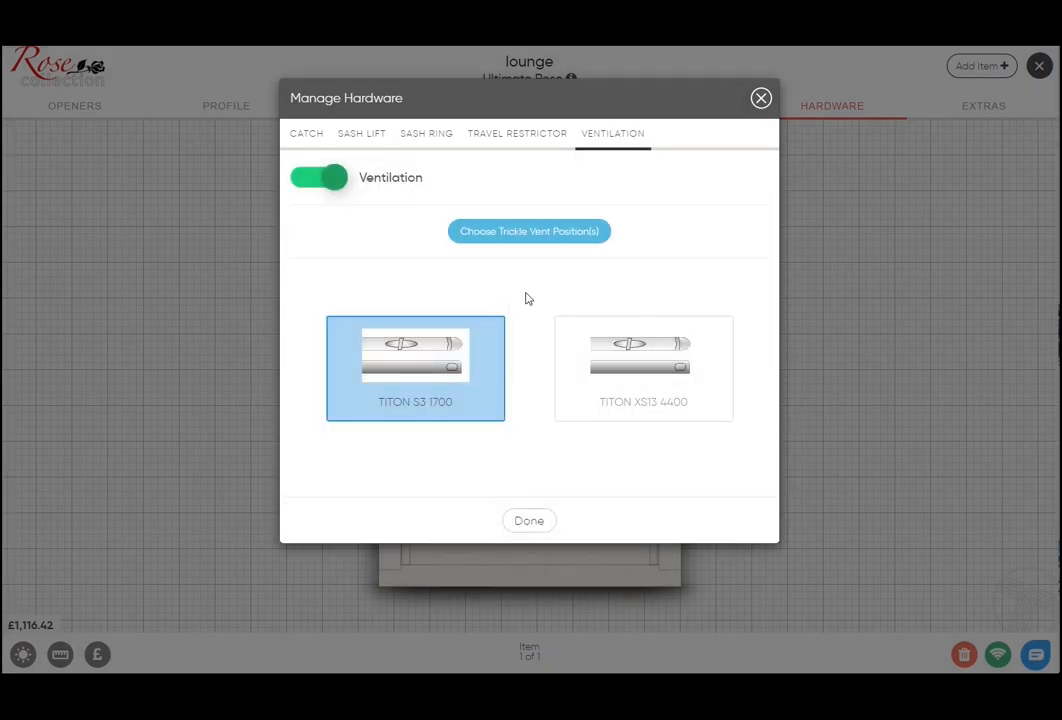
left_click(529, 520)
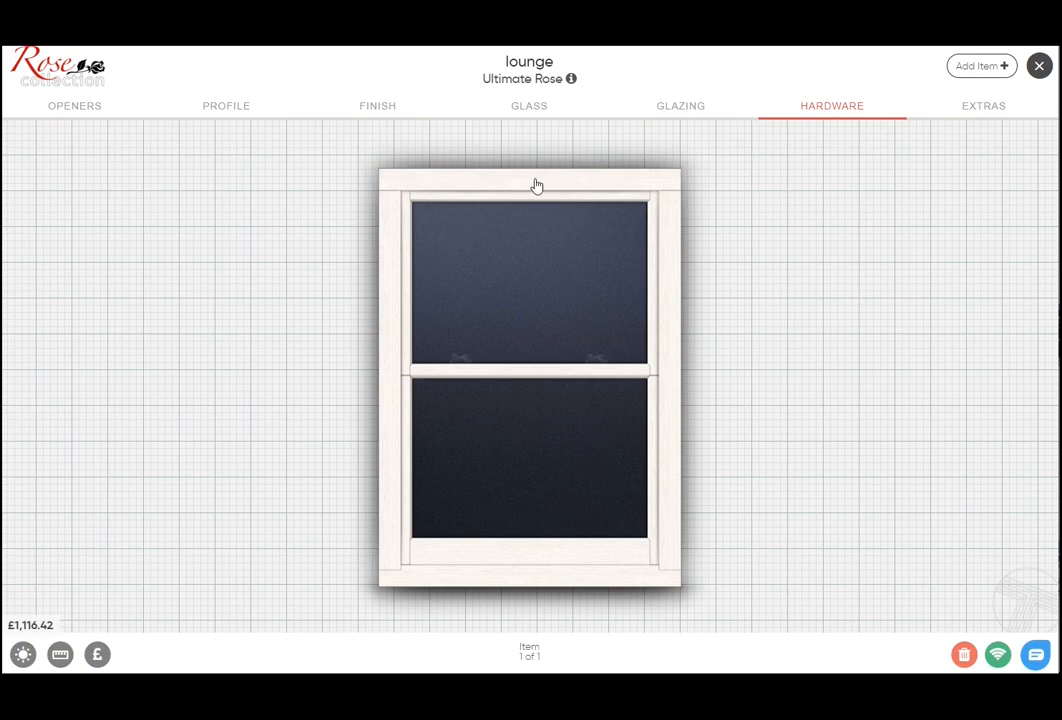
left_click(837, 105)
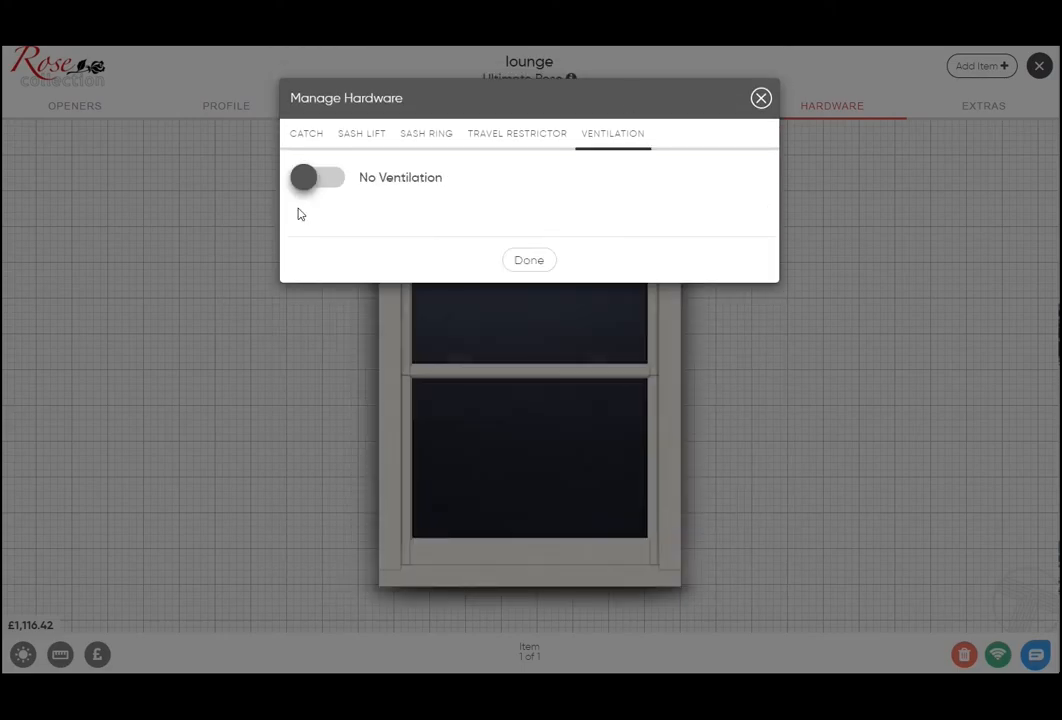
left_click(316, 177)
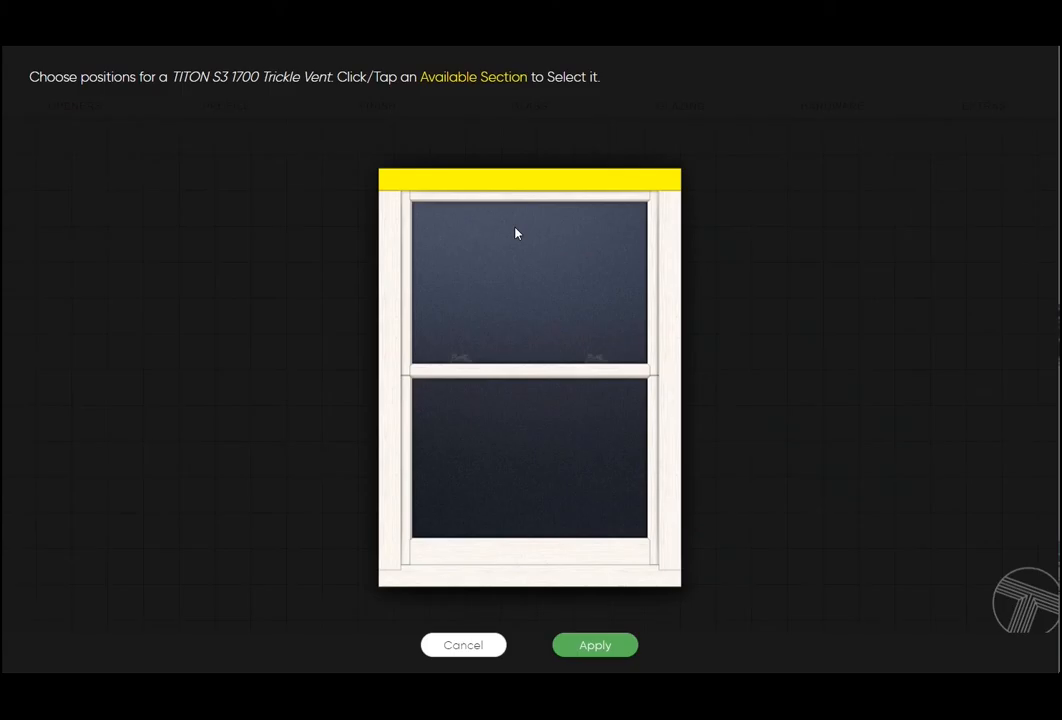
left_click(528, 178)
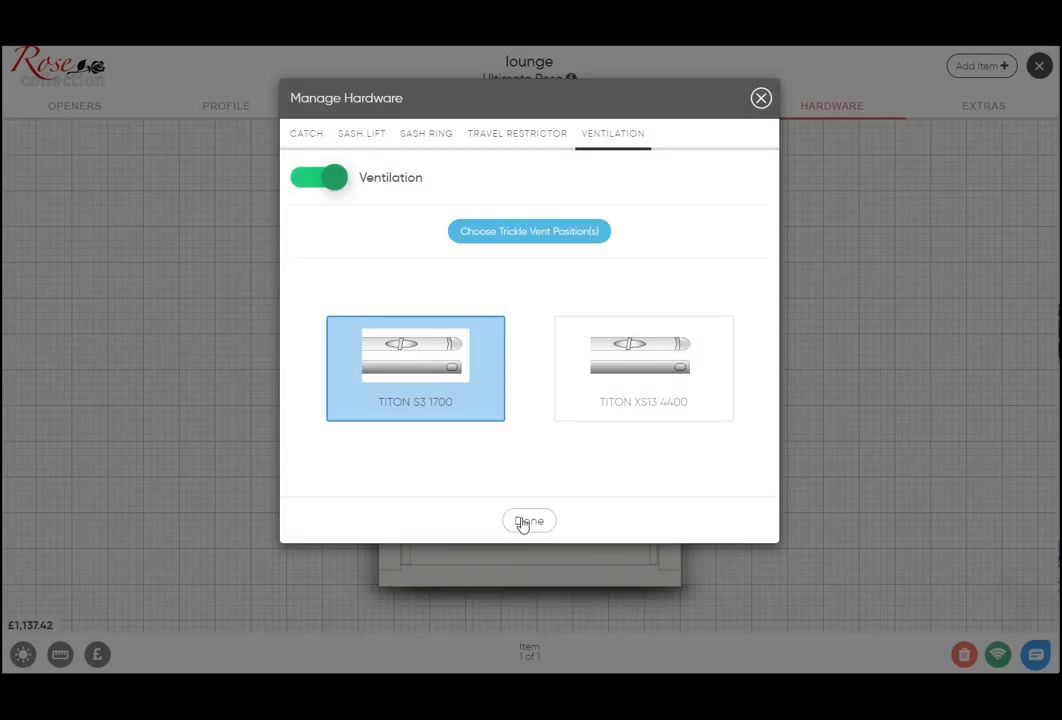
left_click(529, 520)
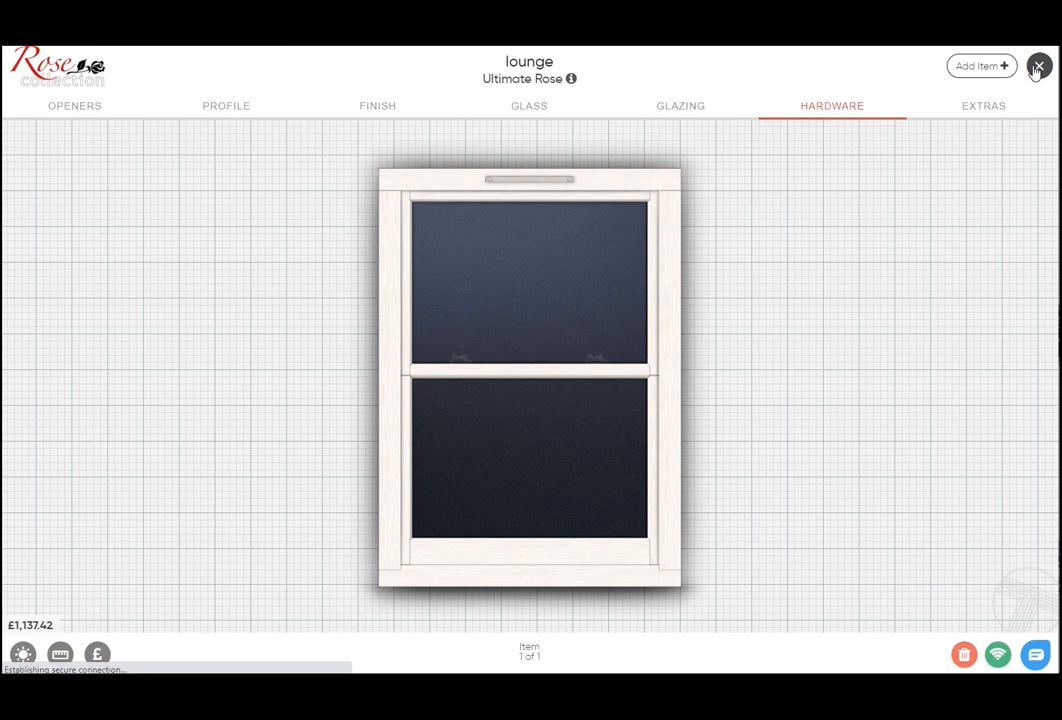
Add a second Ultimate Rose item with location 'kitchen' and save it
left_click(1040, 66)
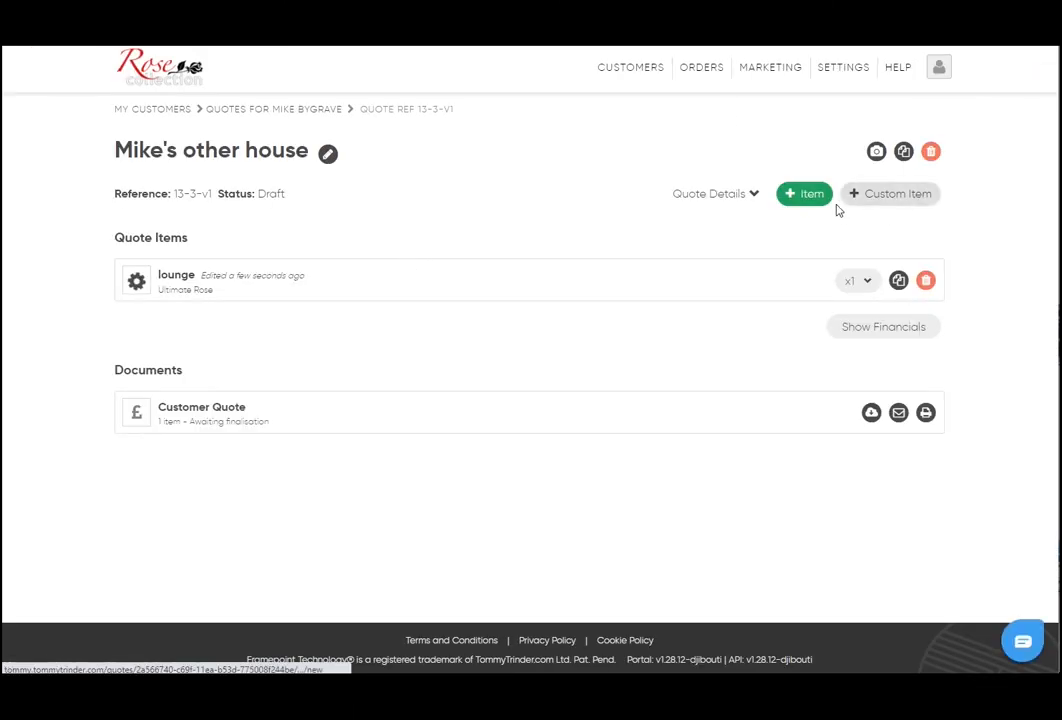
left_click(804, 193)
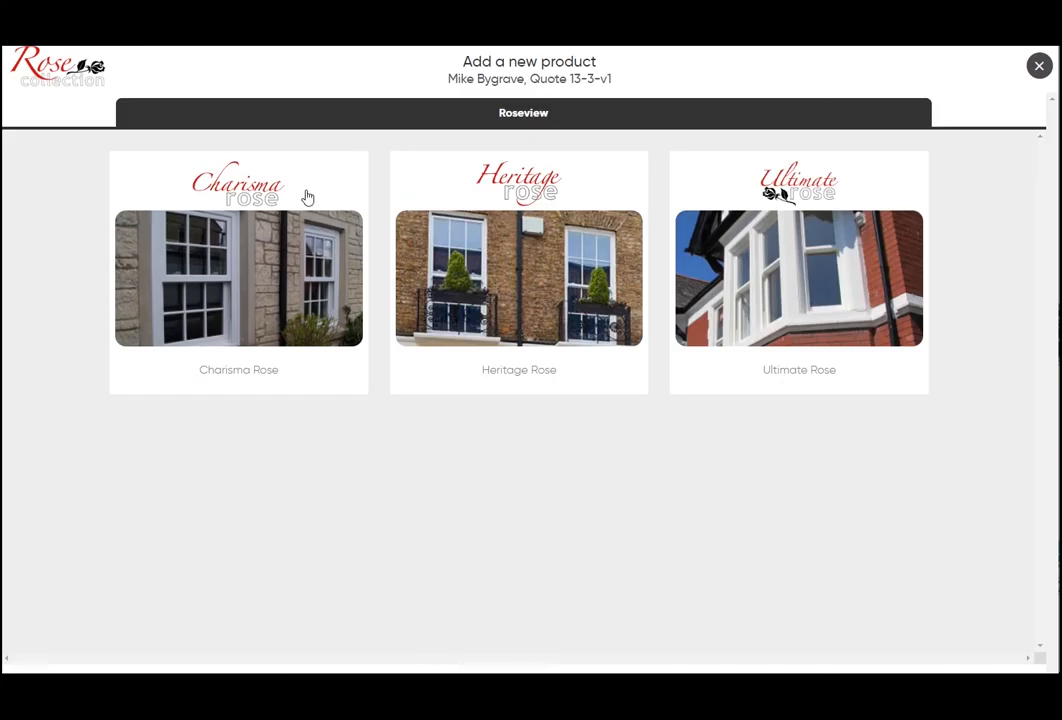
left_click(798, 278)
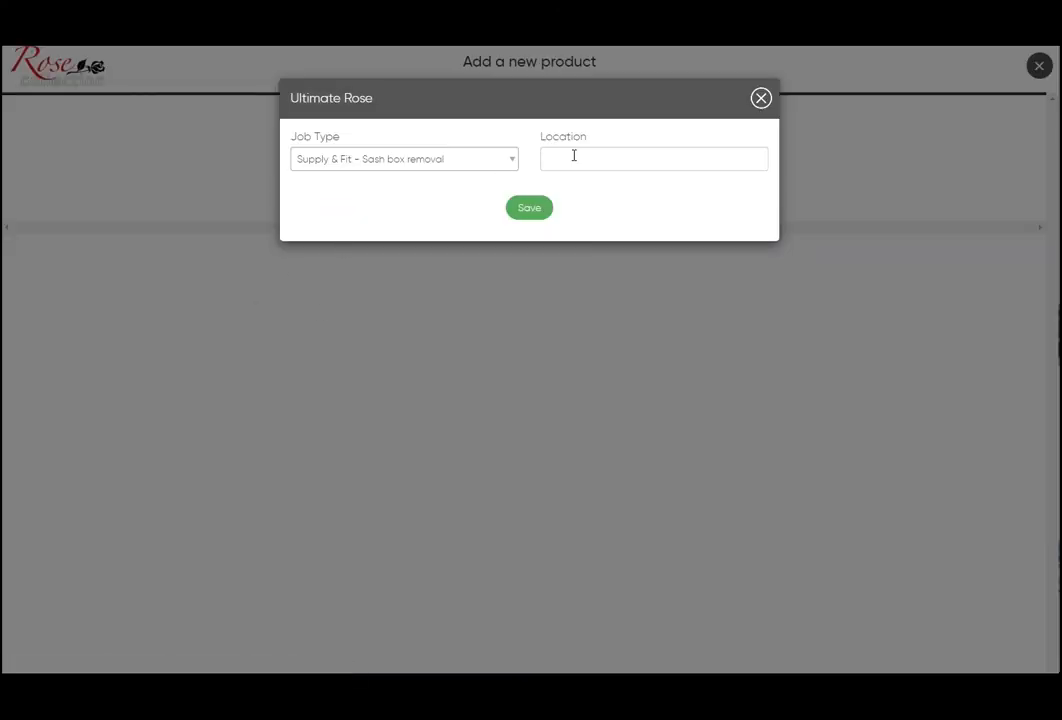
left_click(654, 158)
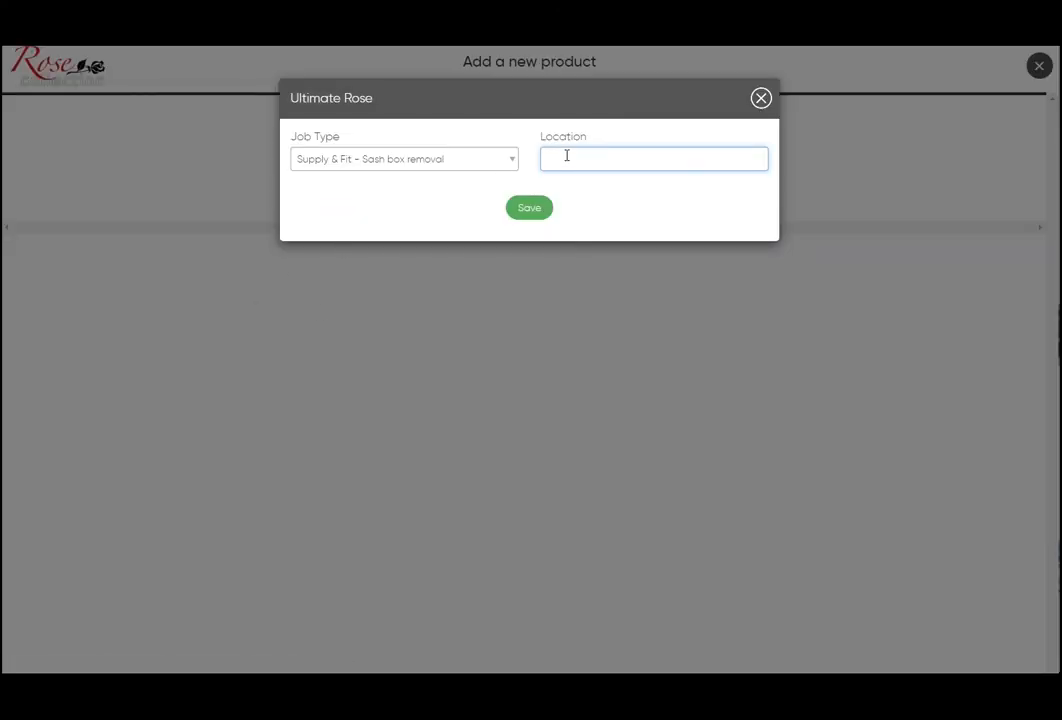
type("kit")
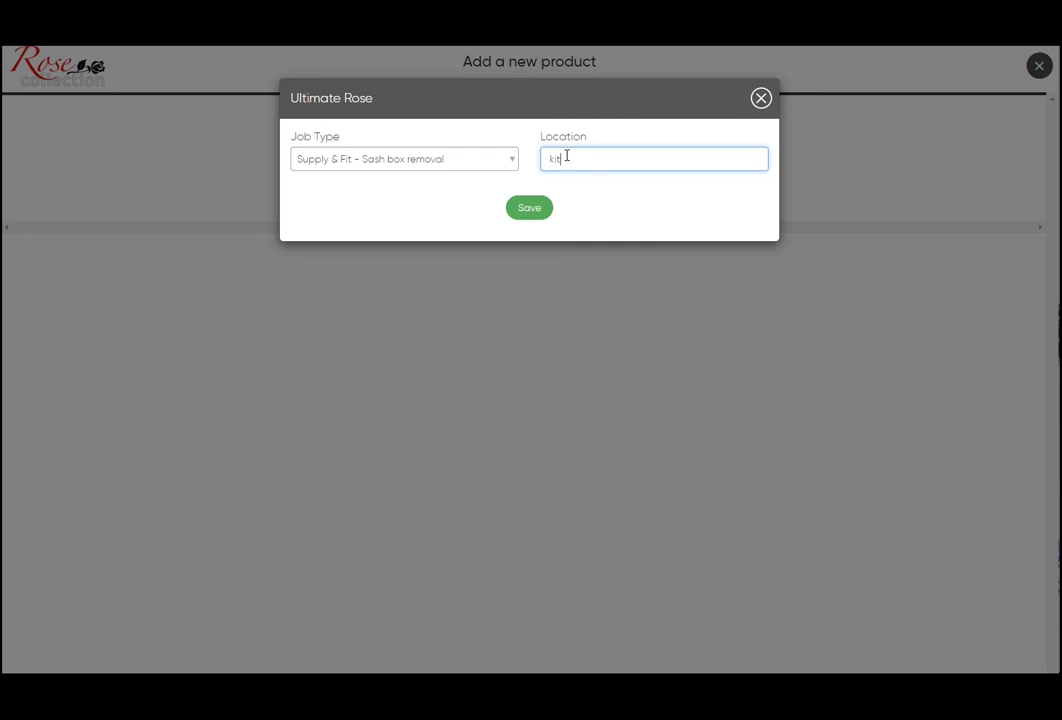
type("chen")
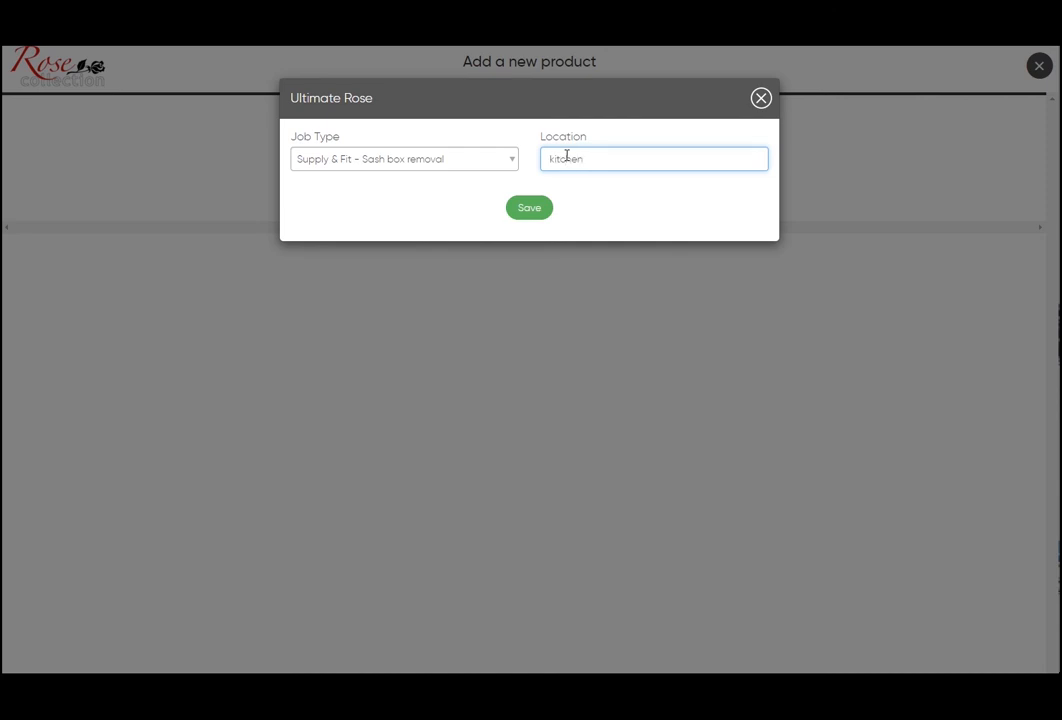
left_click(529, 207)
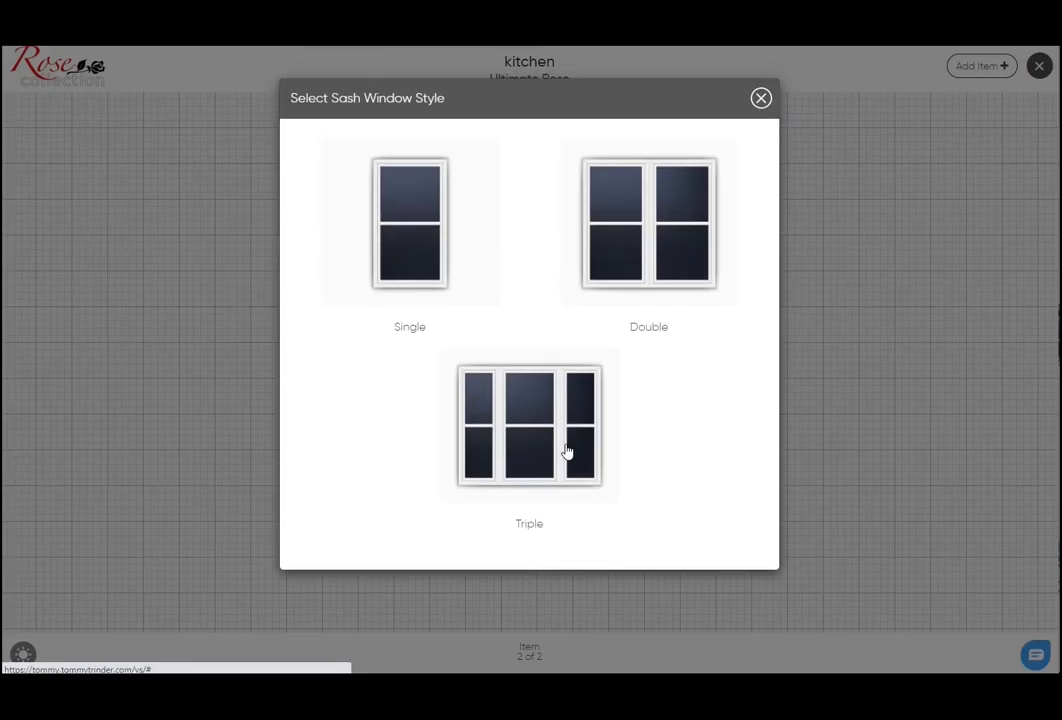
Choose the Triple sash style and set pane C openers to Fixed/Fixed
left_click(529, 427)
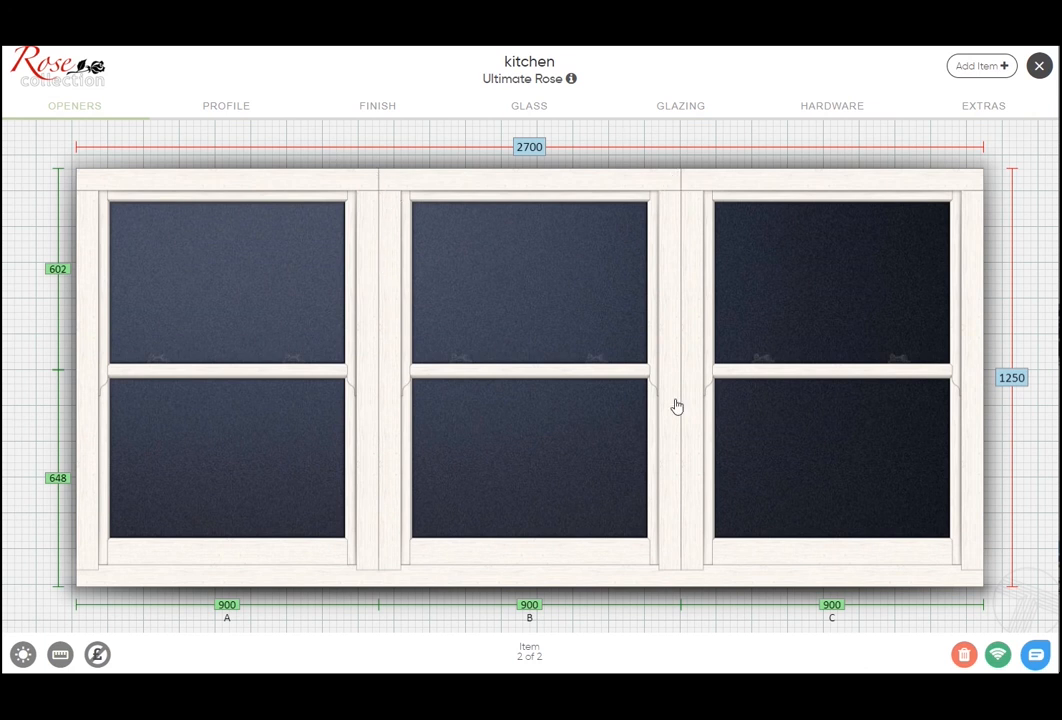
mouse_move(488, 245)
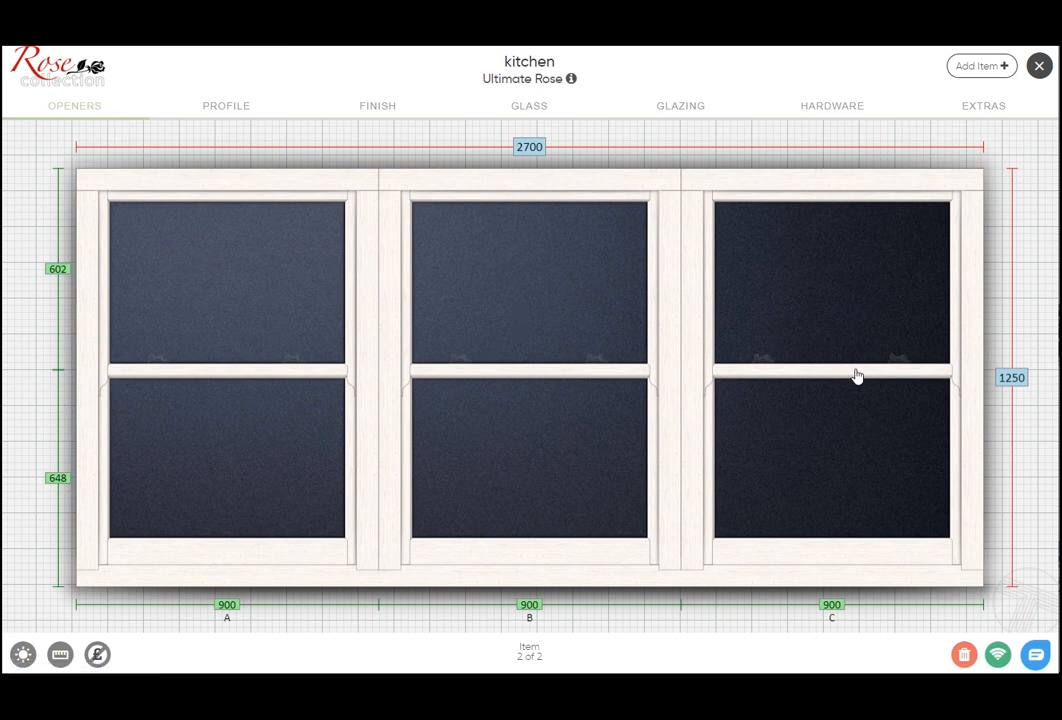
mouse_move(692, 275)
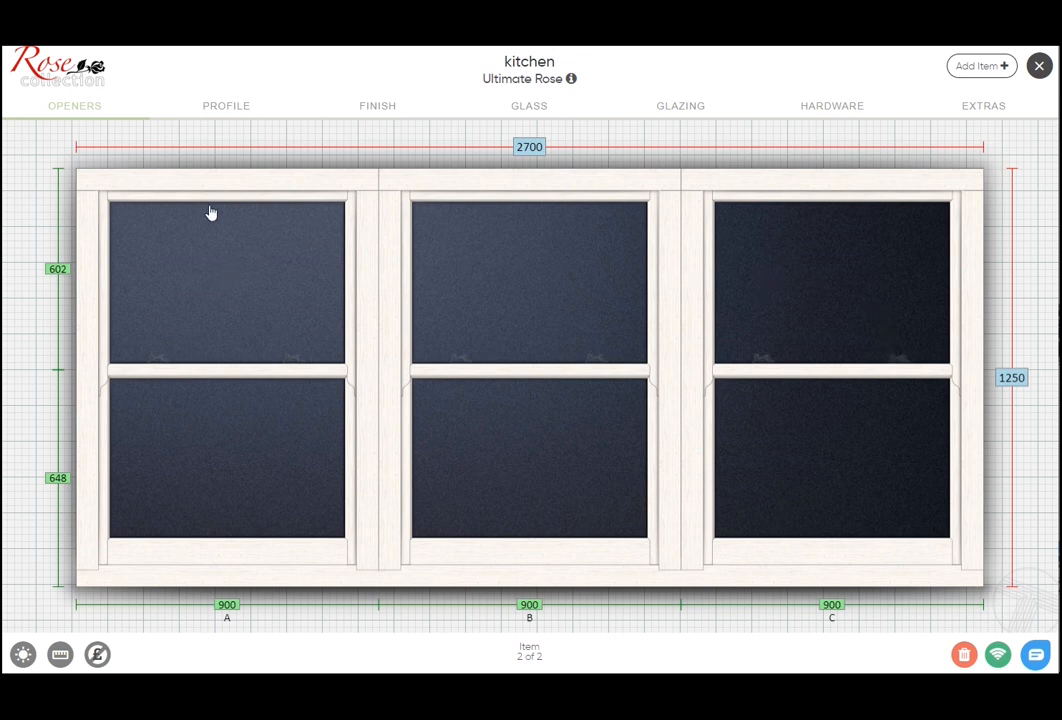
left_click(210, 283)
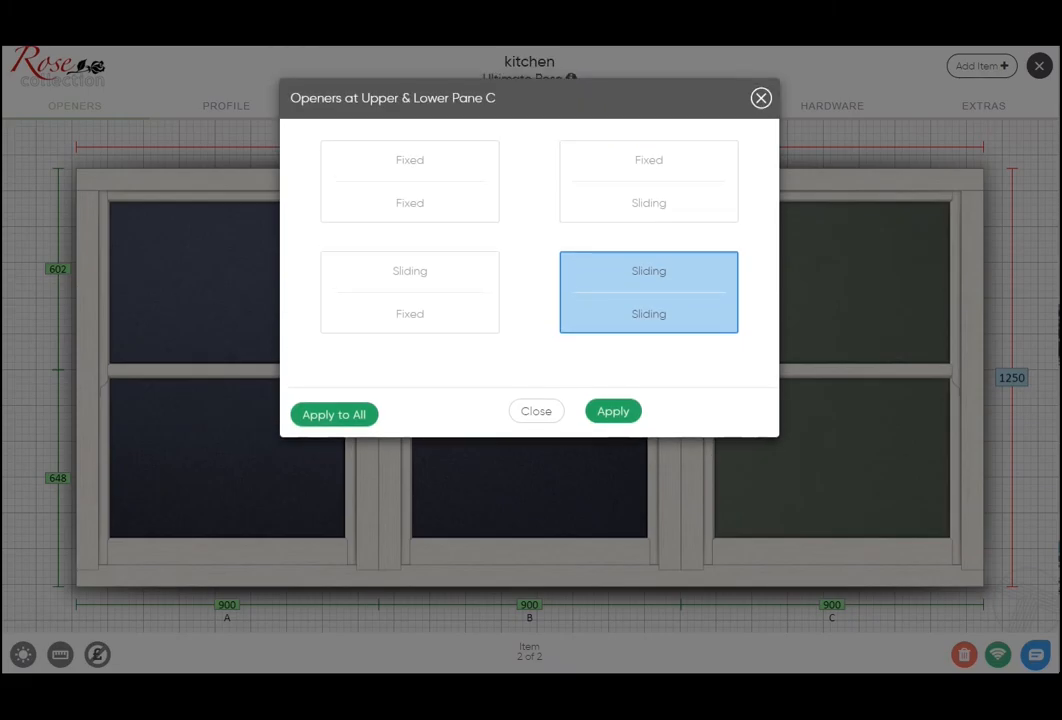
left_click(409, 181)
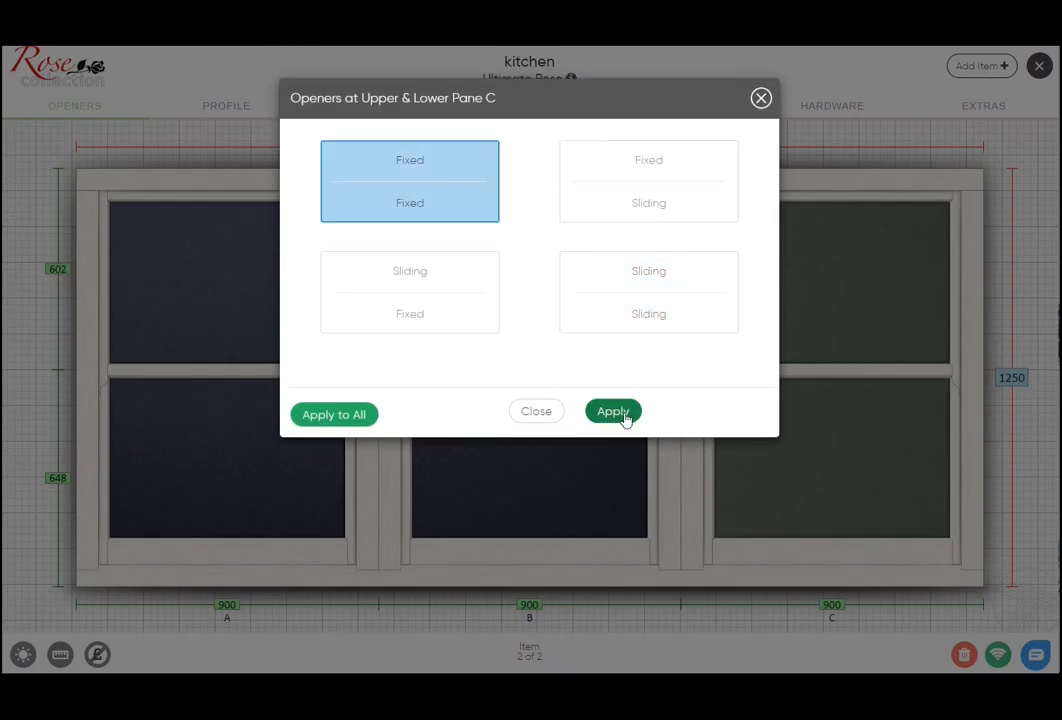
left_click(612, 411)
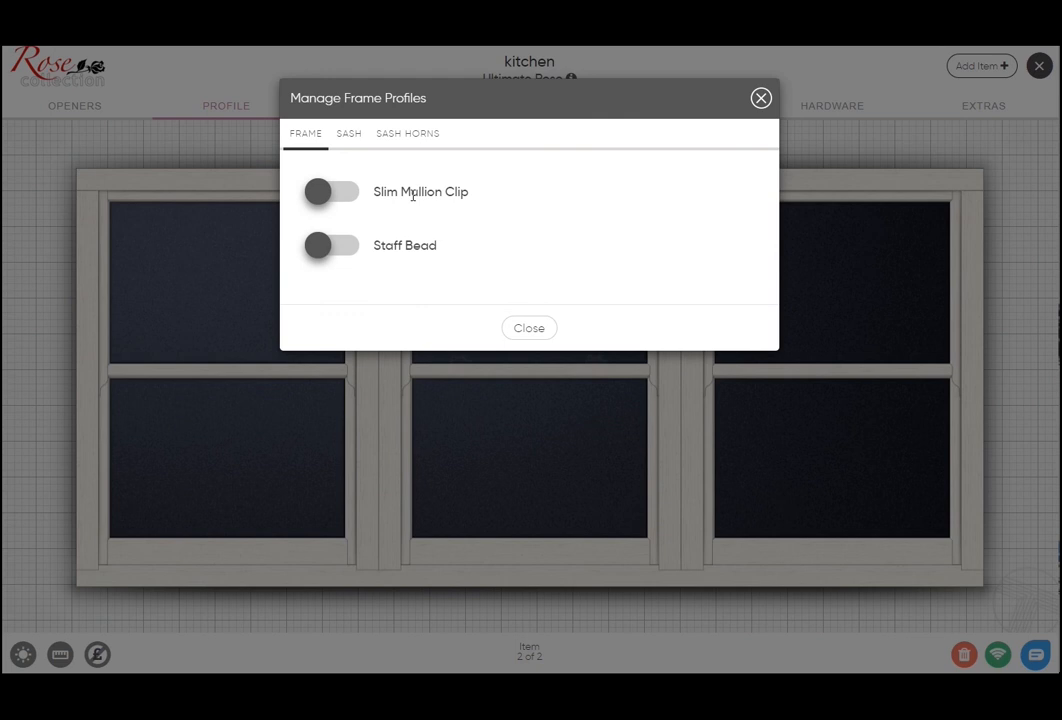
mouse_move(346, 196)
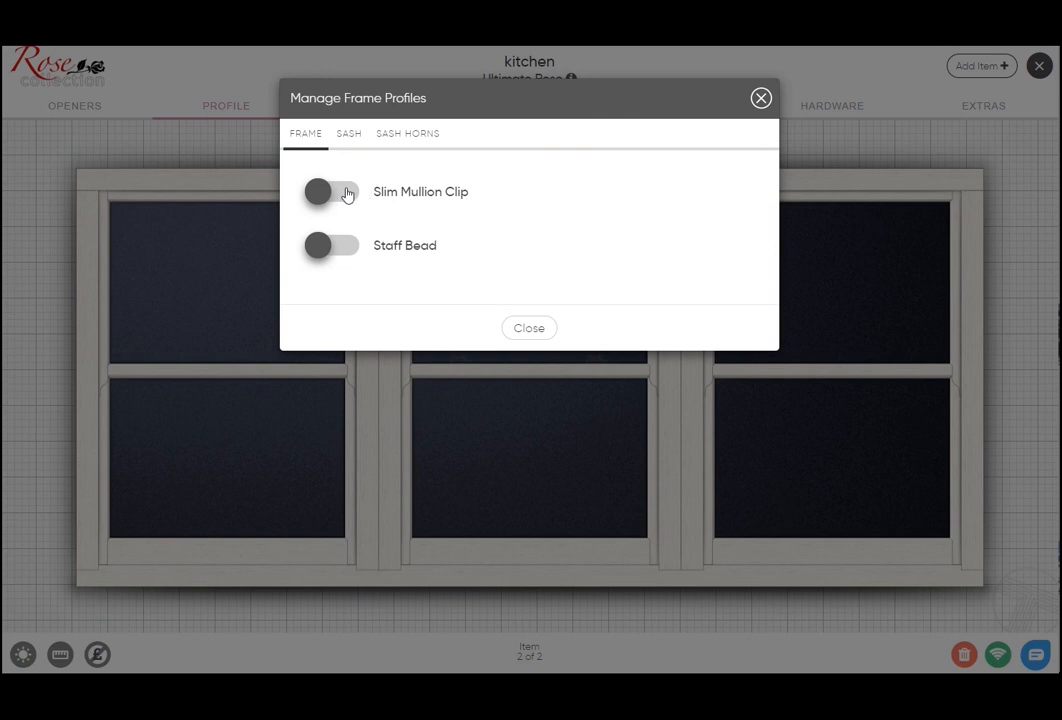
Switch on Slim Mullion Clip in the kitchen window's frame profiles and close
left_click(331, 191)
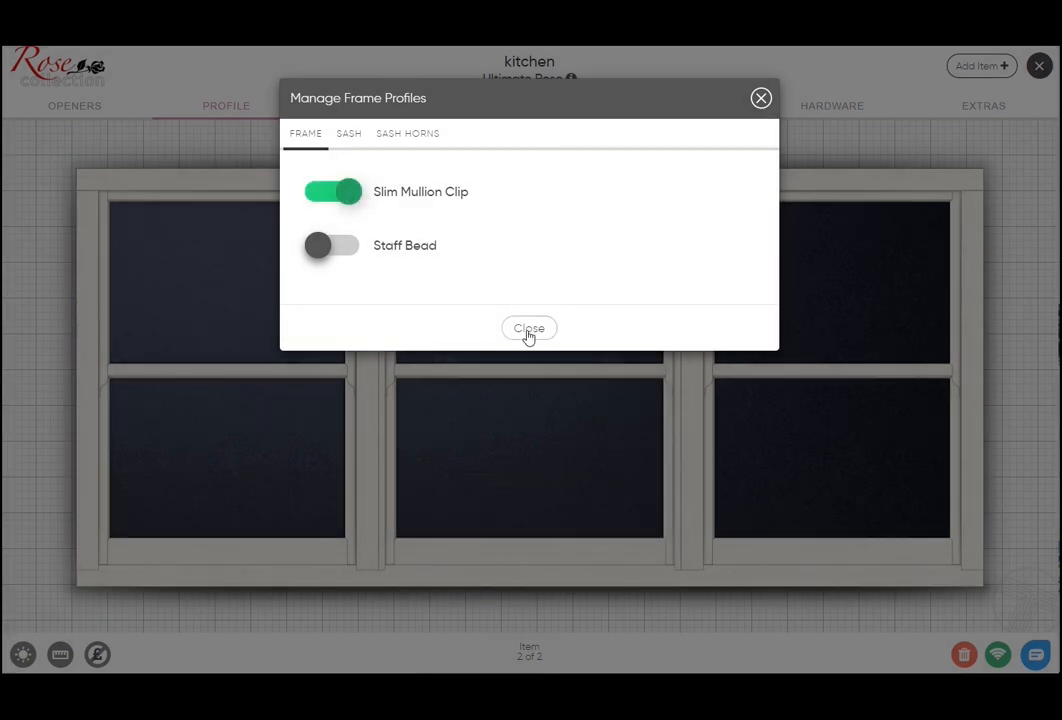
left_click(529, 328)
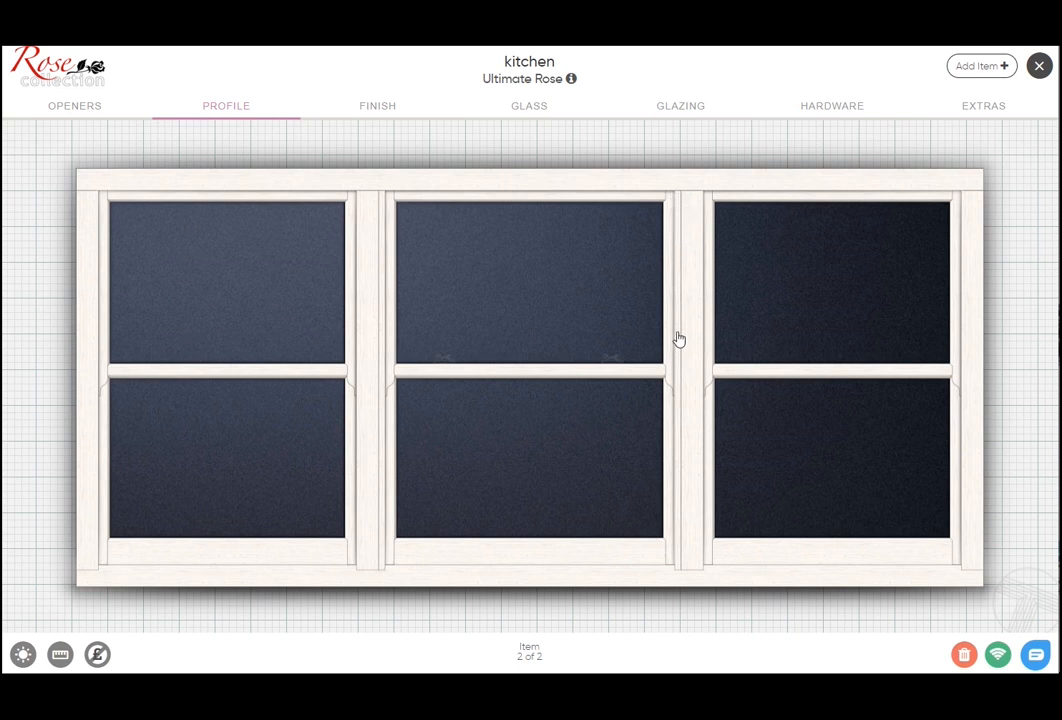
mouse_move(350, 375)
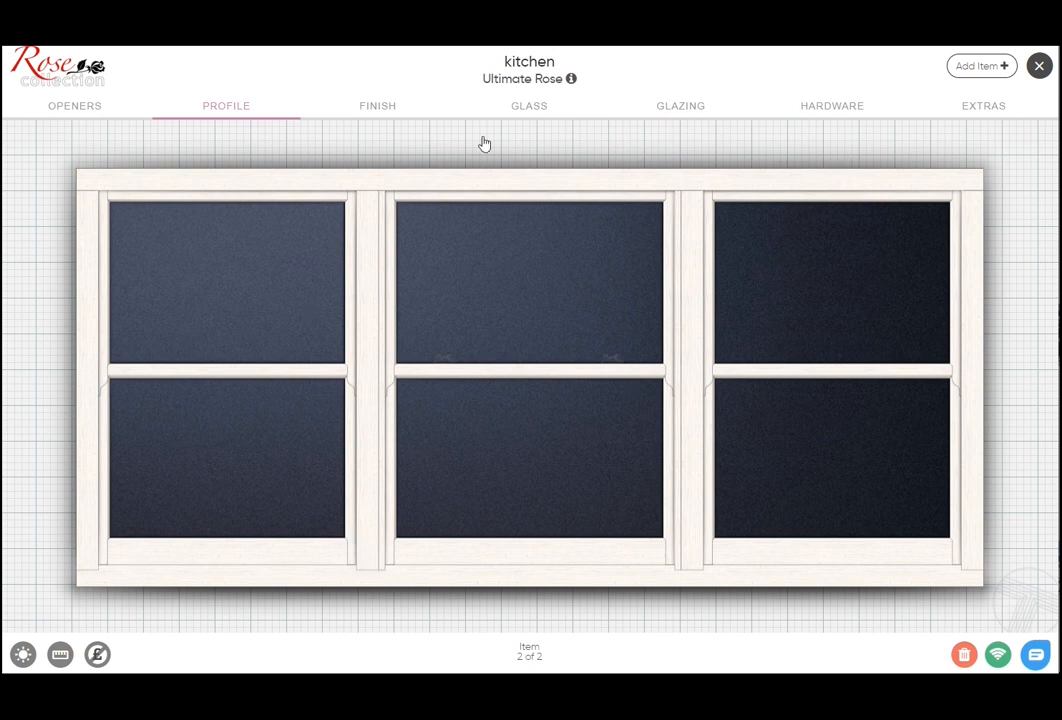
mouse_move(258, 105)
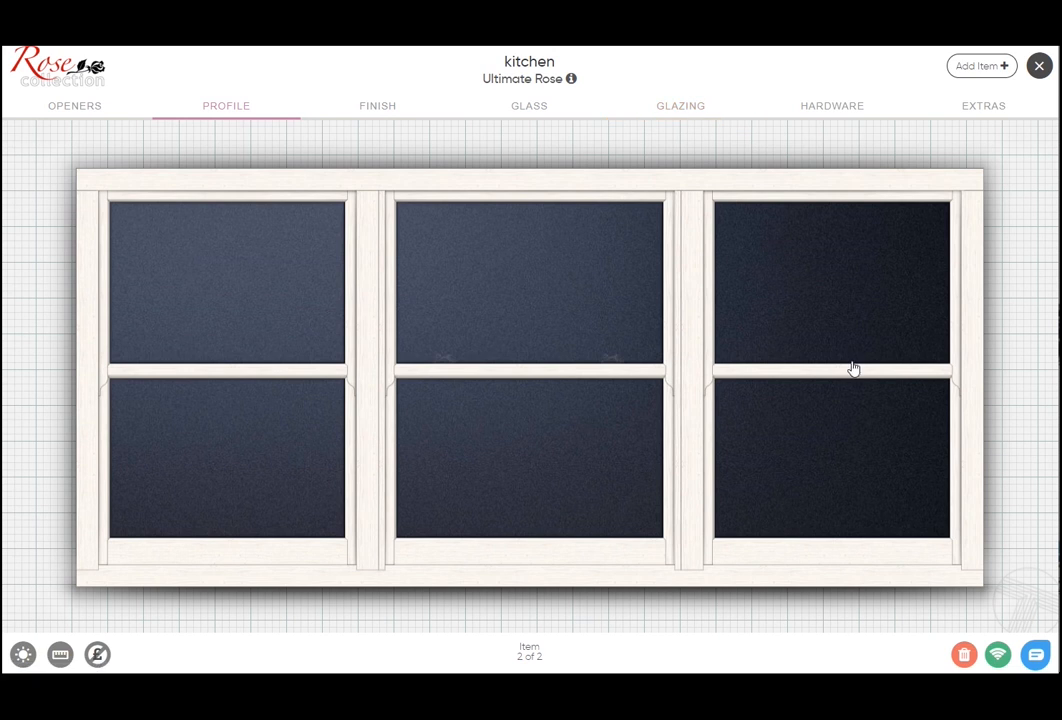
mouse_move(276, 306)
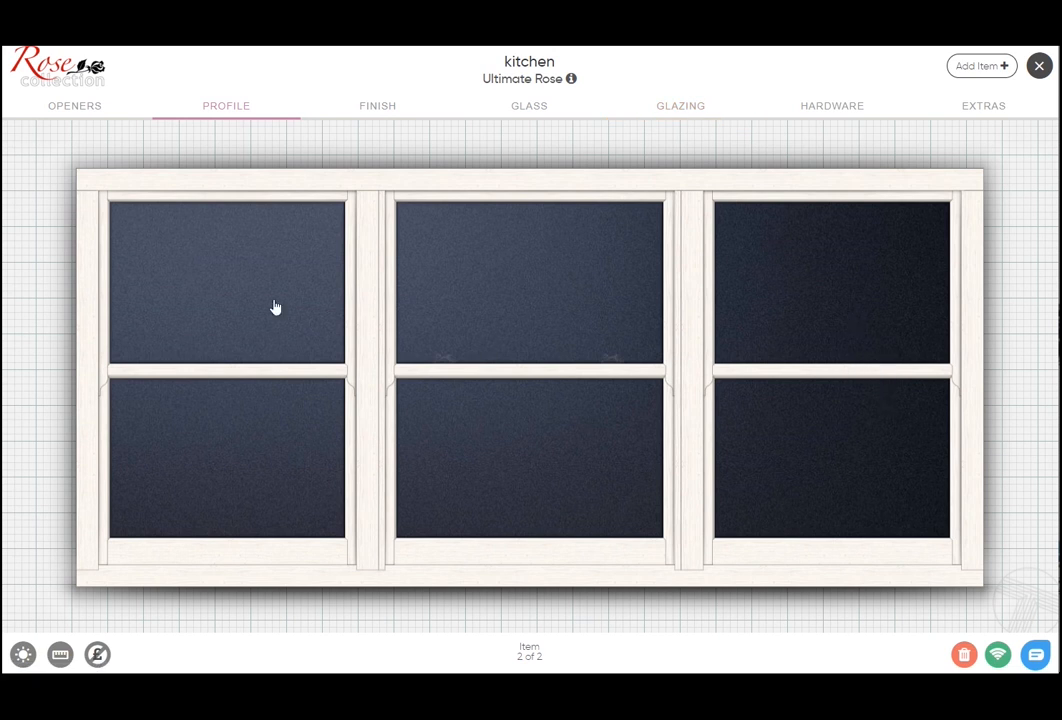